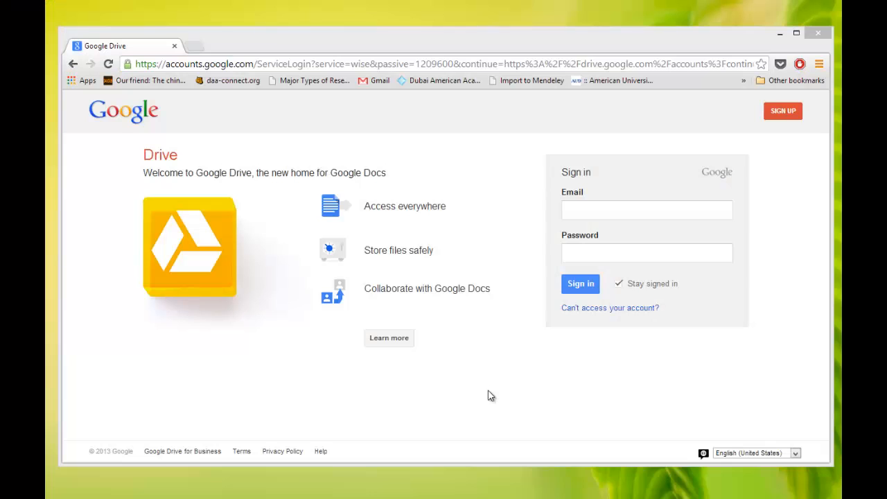
pyautogui.moveTo(501, 346)
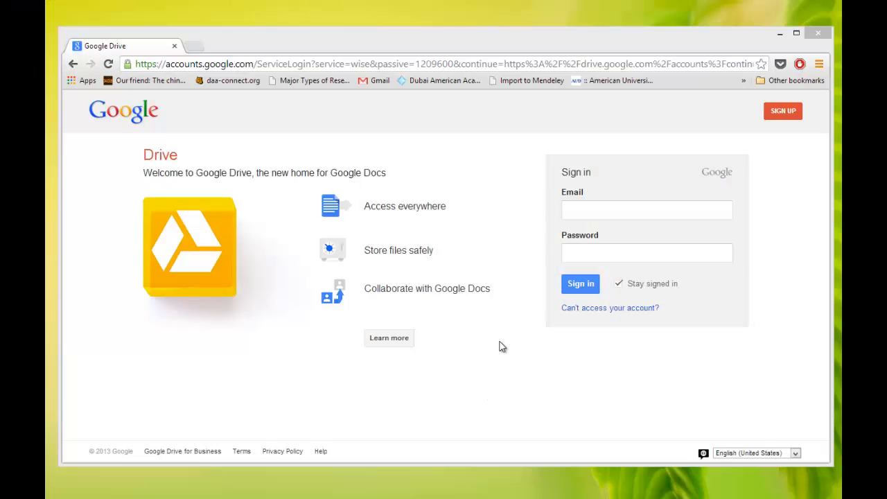
pyautogui.moveTo(455, 369)
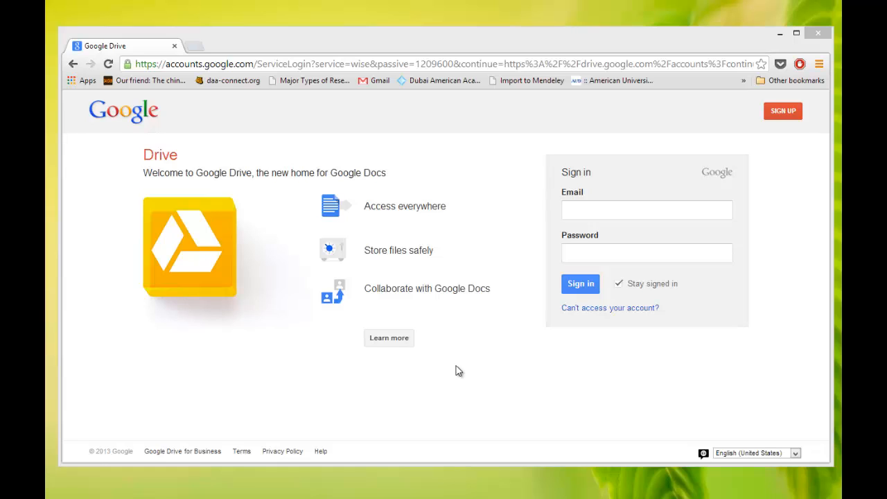
pyautogui.moveTo(405, 31)
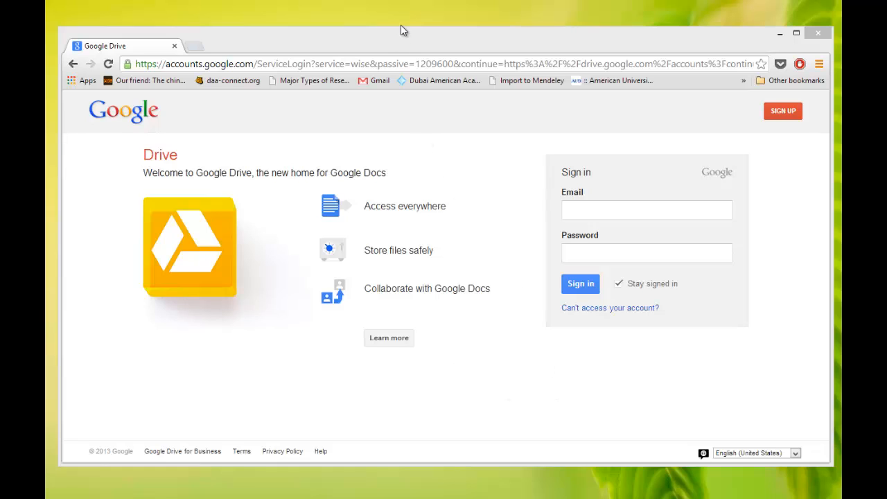
# Sign in to Google Drive with the student account's email and password
pyautogui.click(646, 197)
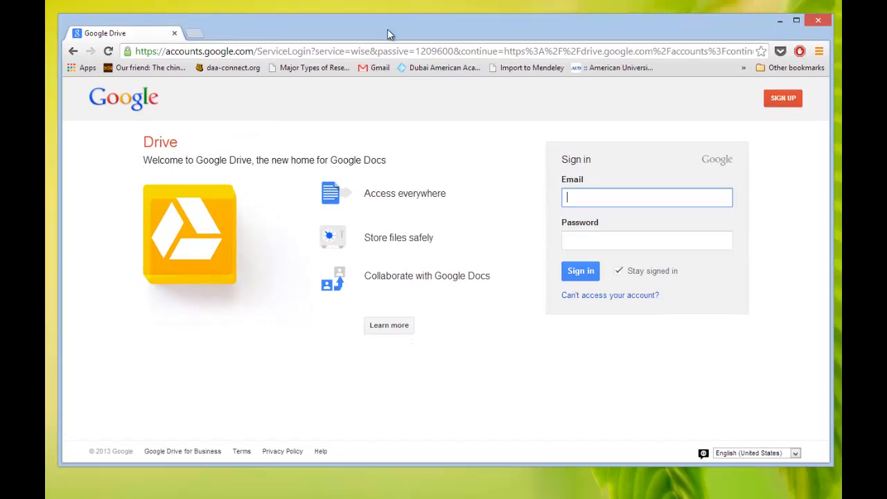
pyautogui.moveTo(252, 75)
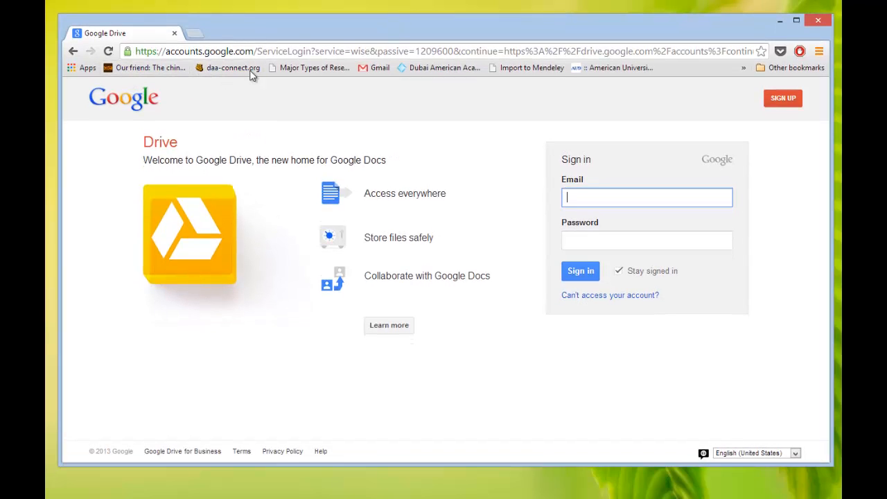
pyautogui.moveTo(180, 79)
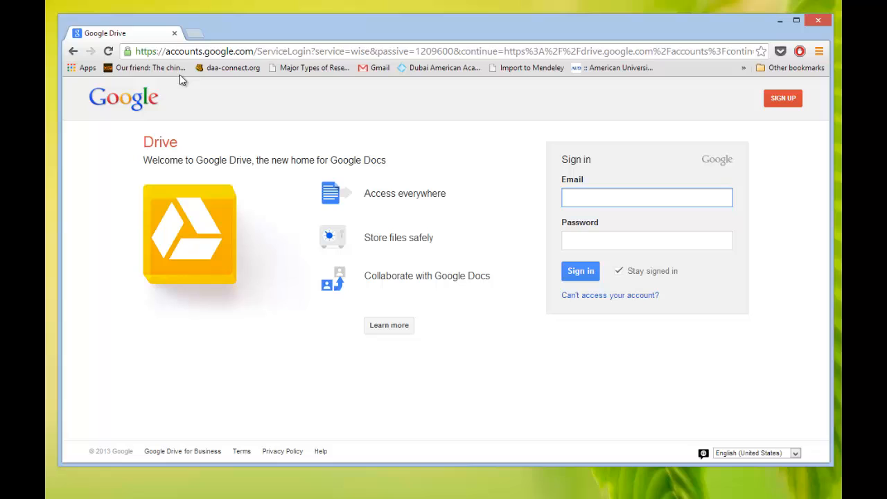
pyautogui.moveTo(502, 146)
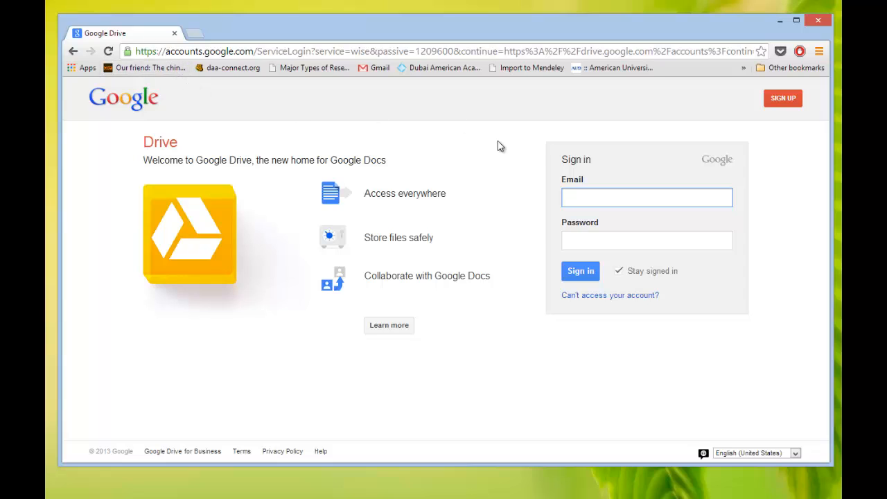
pyautogui.moveTo(538, 233)
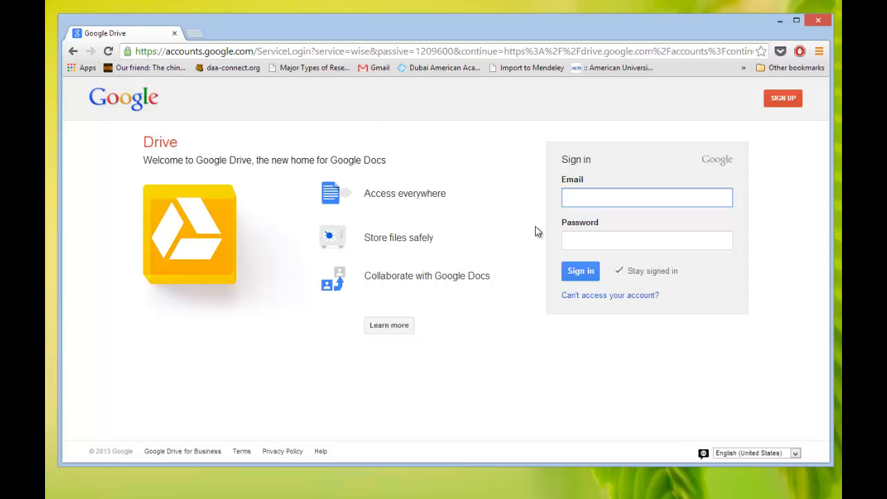
pyautogui.moveTo(538, 242)
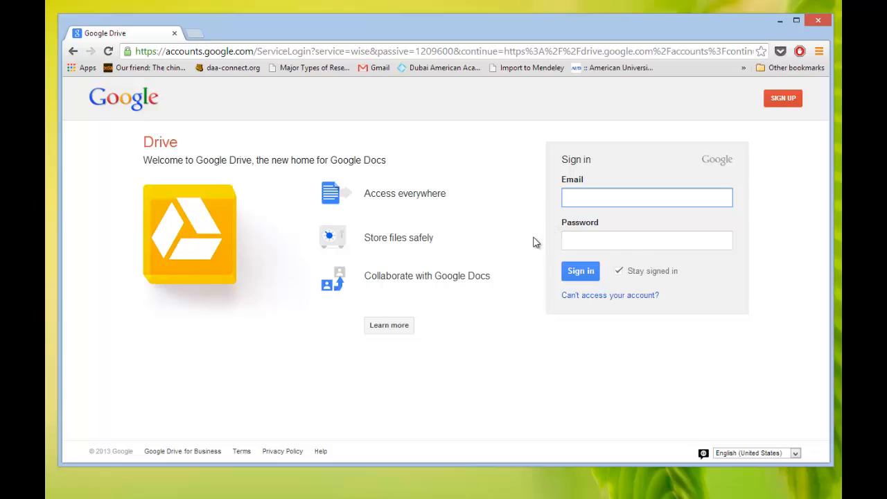
pyautogui.write('stud')
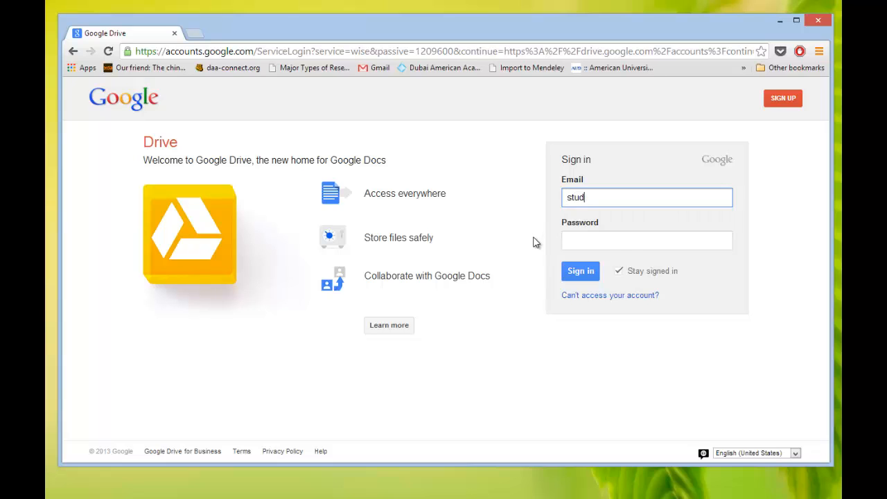
pyautogui.write('test')
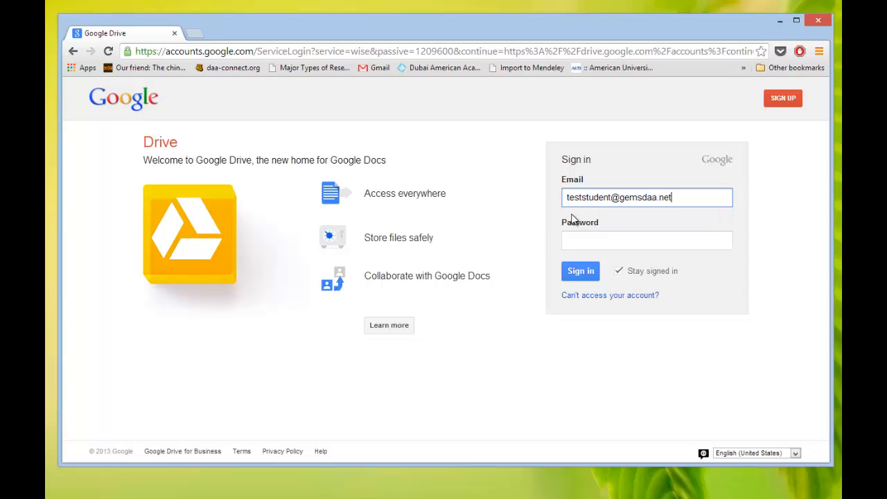
pyautogui.moveTo(575, 196)
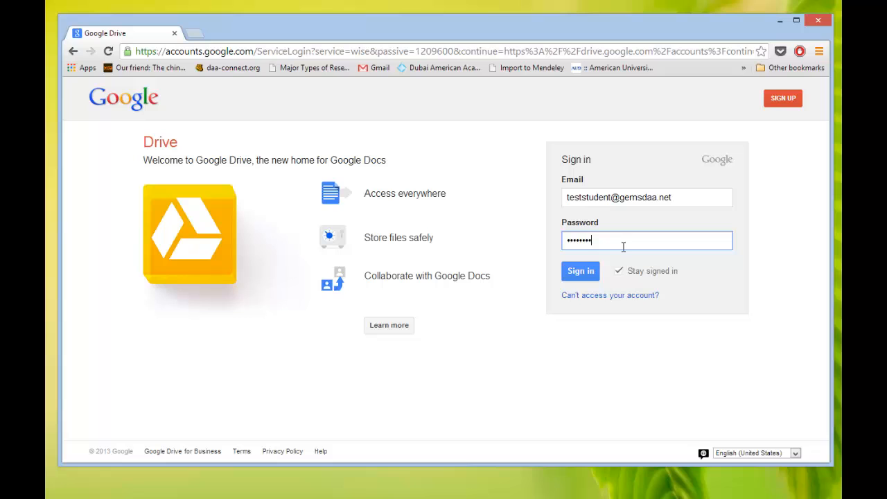
pyautogui.click(579, 270)
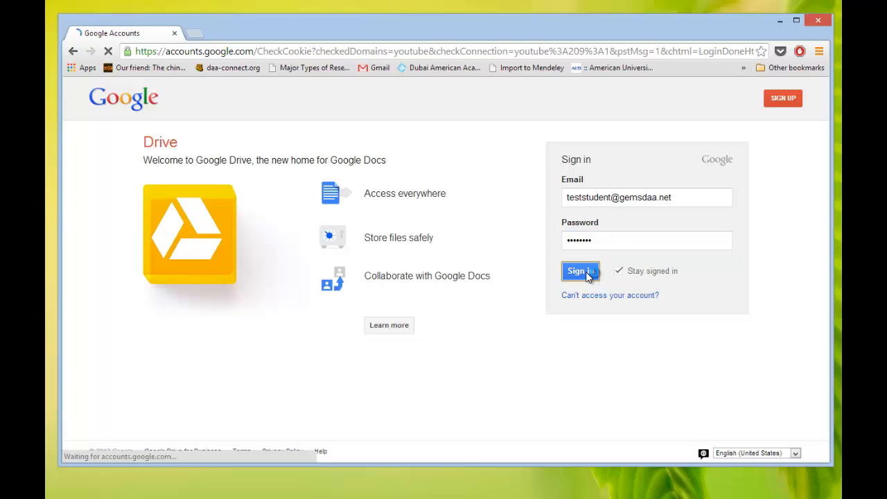
# Continue with the student account into the empty My Drive page
pyautogui.click(580, 270)
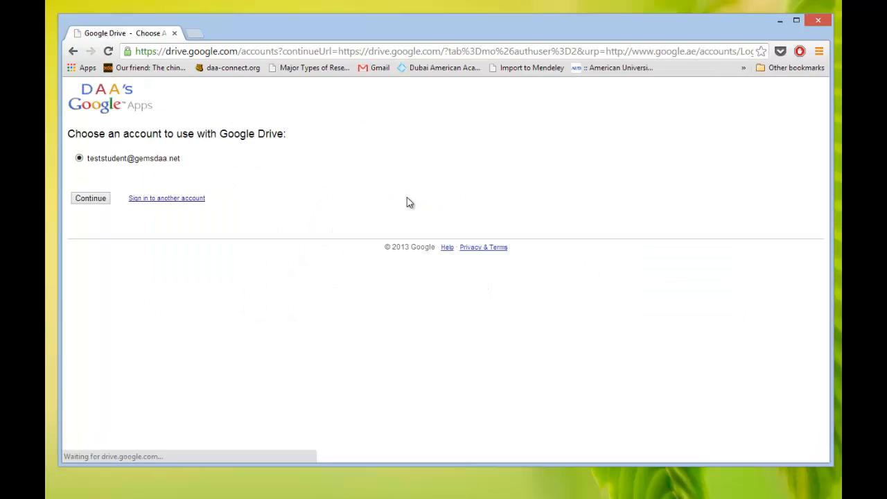
pyautogui.click(90, 198)
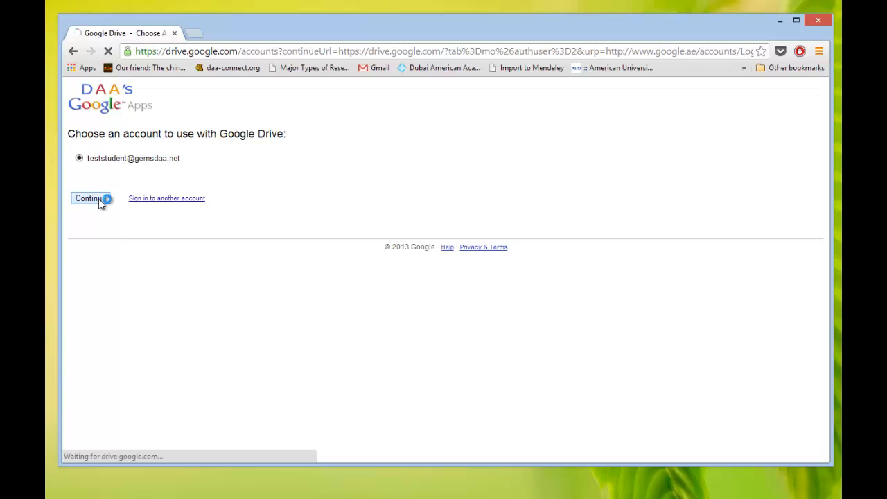
pyautogui.click(86, 199)
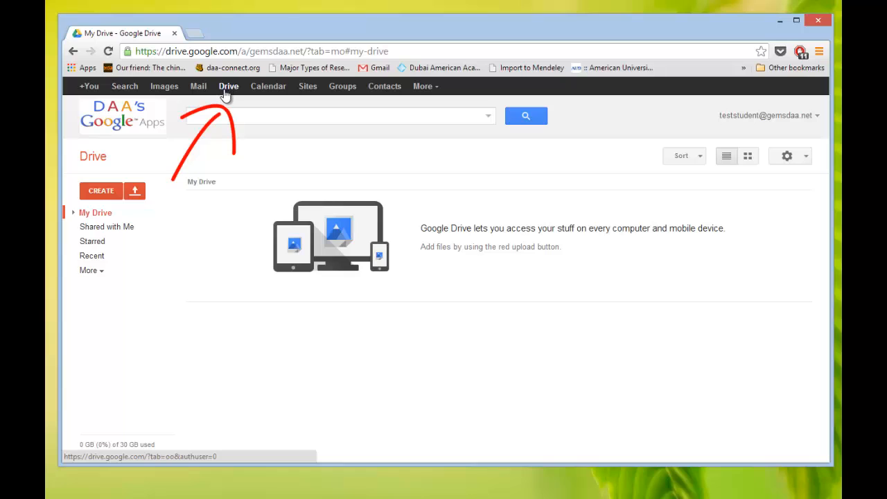
pyautogui.moveTo(202, 255)
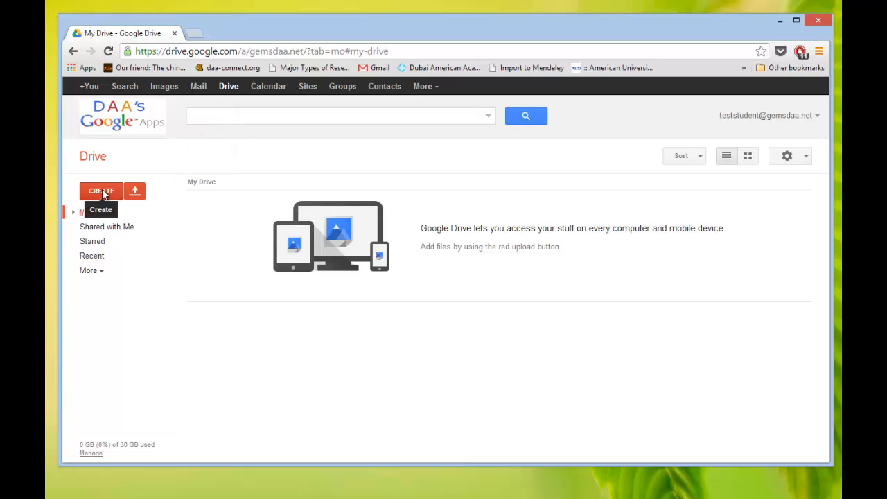
# Create a new untitled presentation from the CREATE menu
pyautogui.click(102, 191)
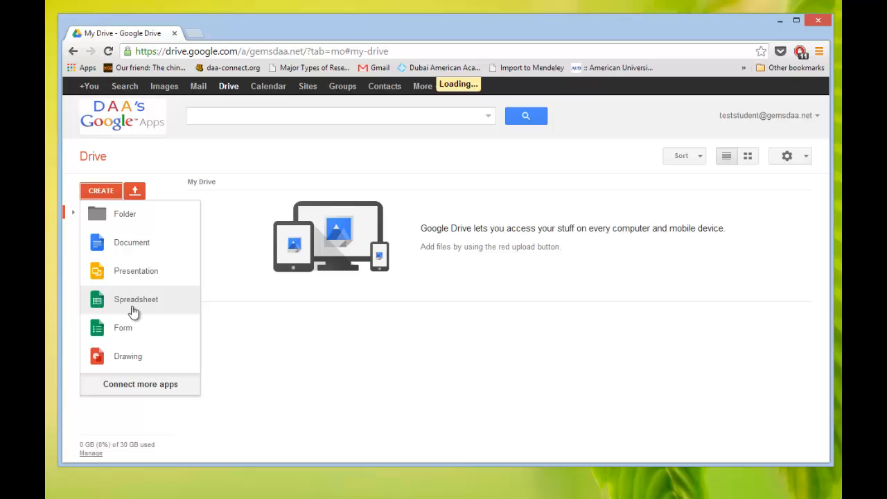
pyautogui.moveTo(136, 270)
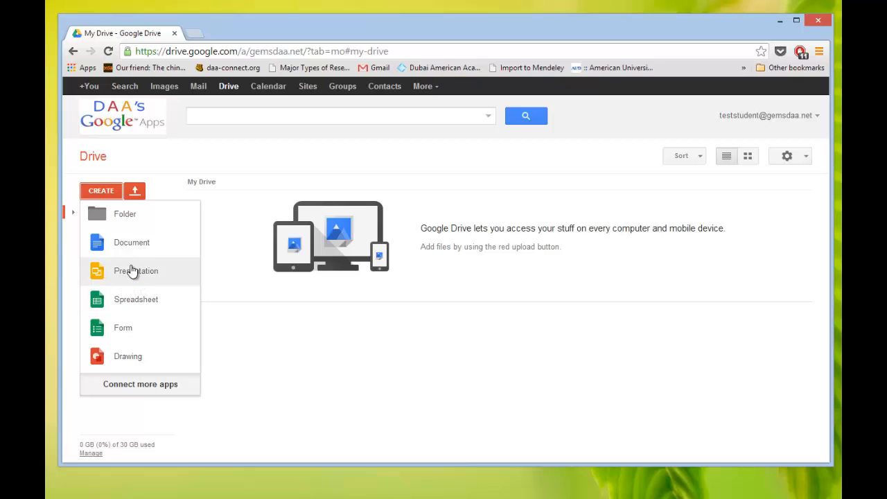
pyautogui.moveTo(129, 277)
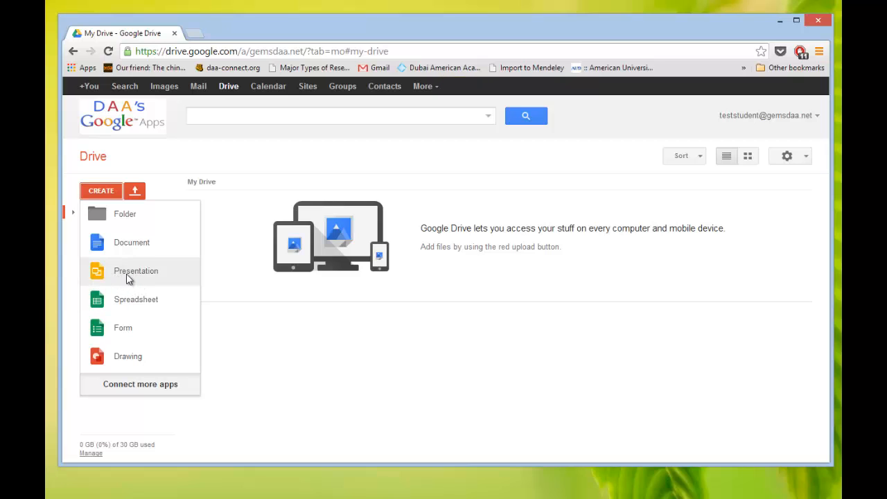
pyautogui.click(136, 270)
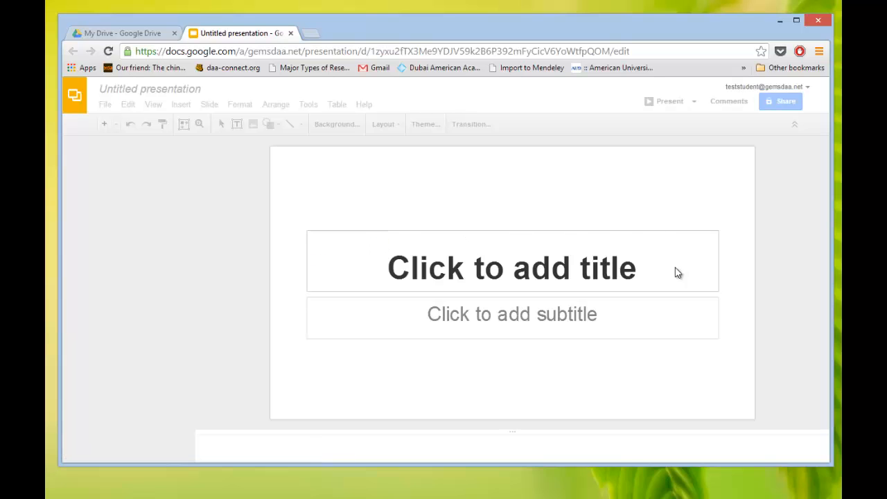
# Dismiss the widescreen notice and apply the Light Gradient theme to the presentation
pyautogui.click(424, 125)
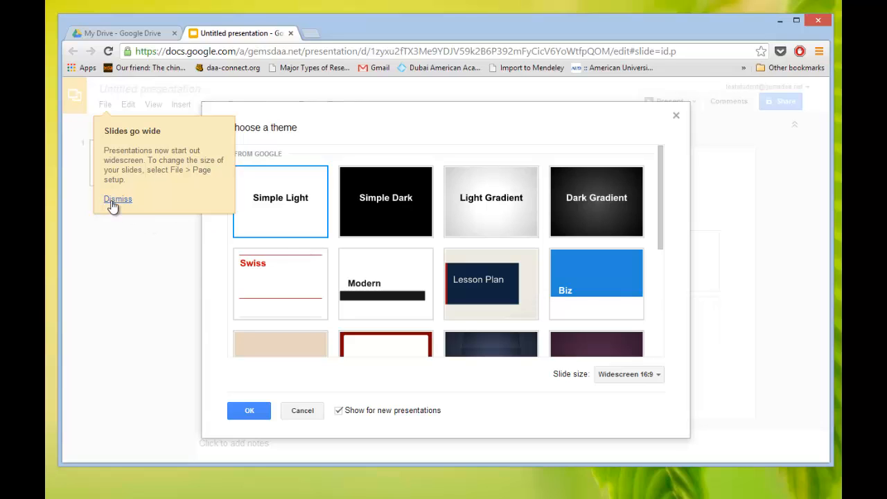
pyautogui.click(116, 200)
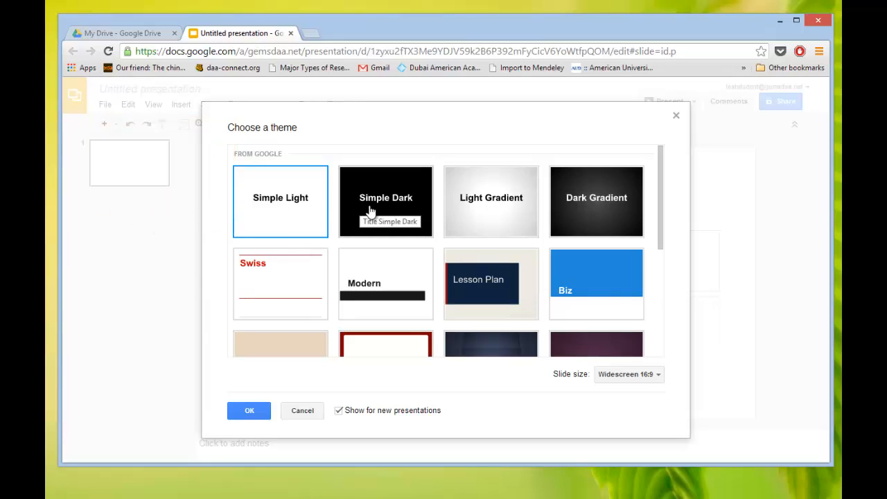
pyautogui.moveTo(270, 220)
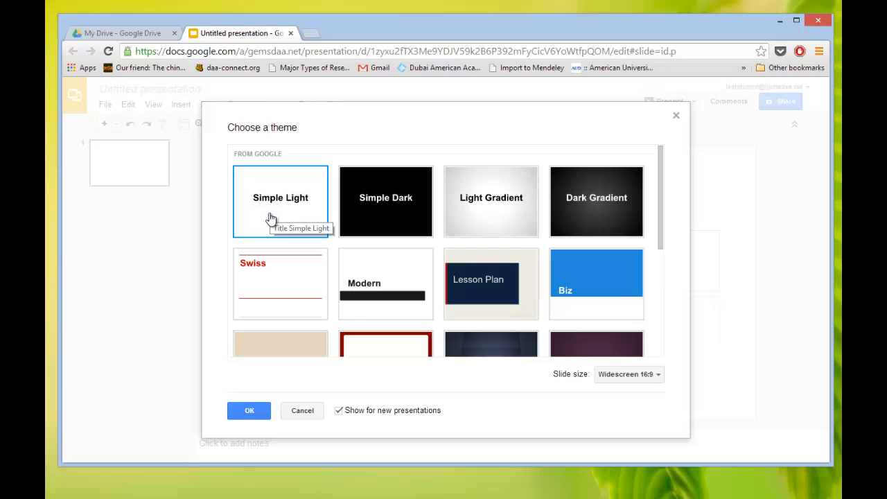
pyautogui.moveTo(376, 225)
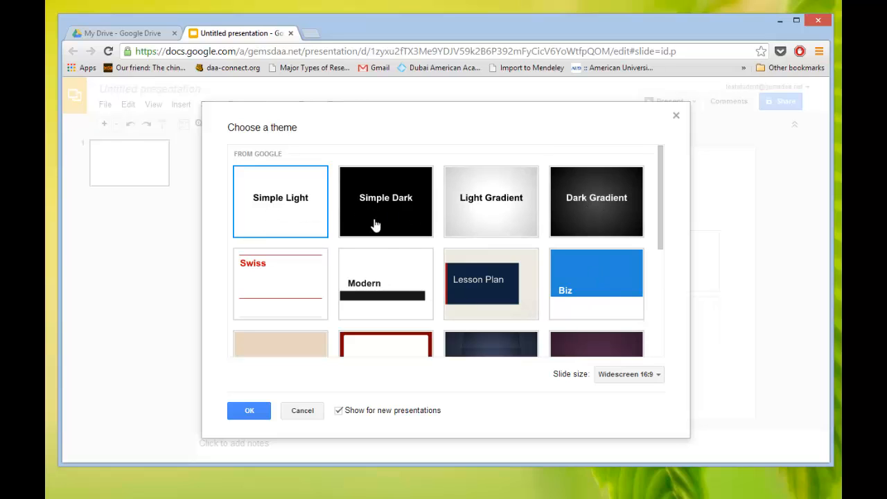
pyautogui.moveTo(504, 233)
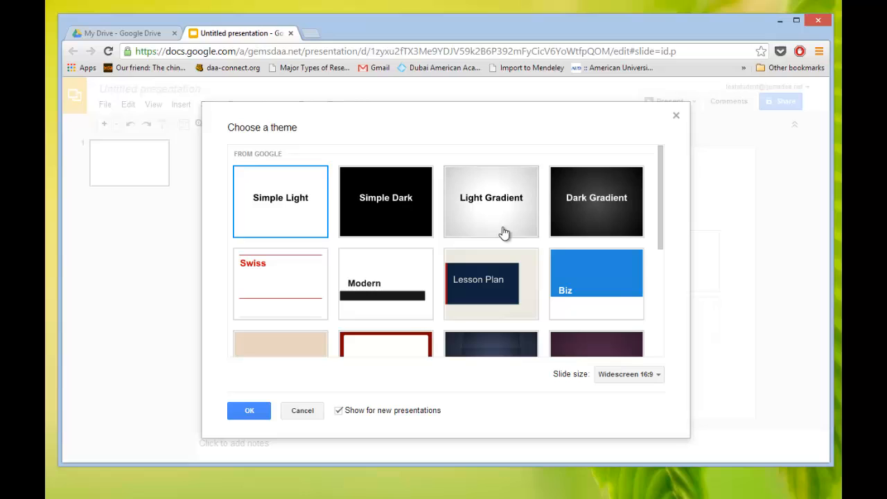
pyautogui.click(491, 201)
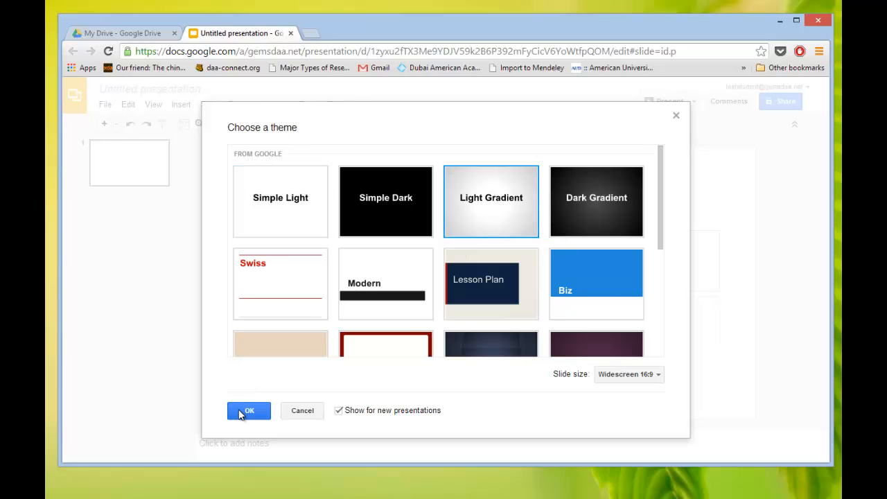
pyautogui.click(250, 410)
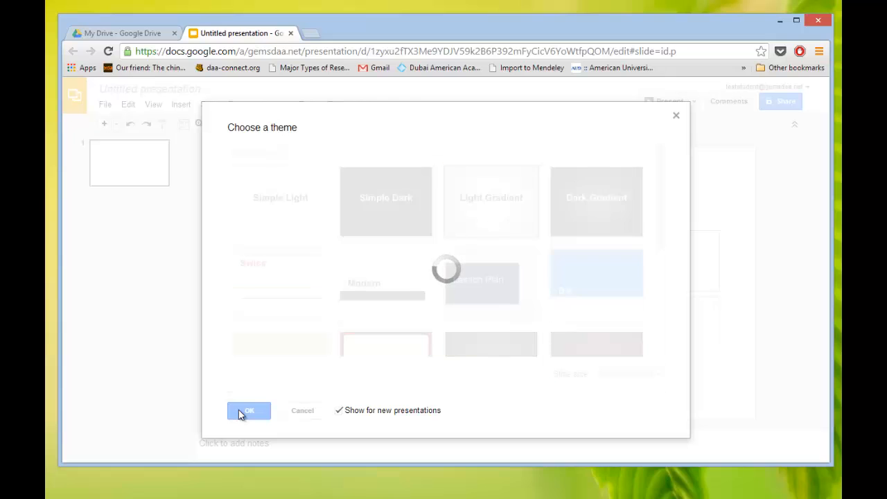
pyautogui.click(249, 411)
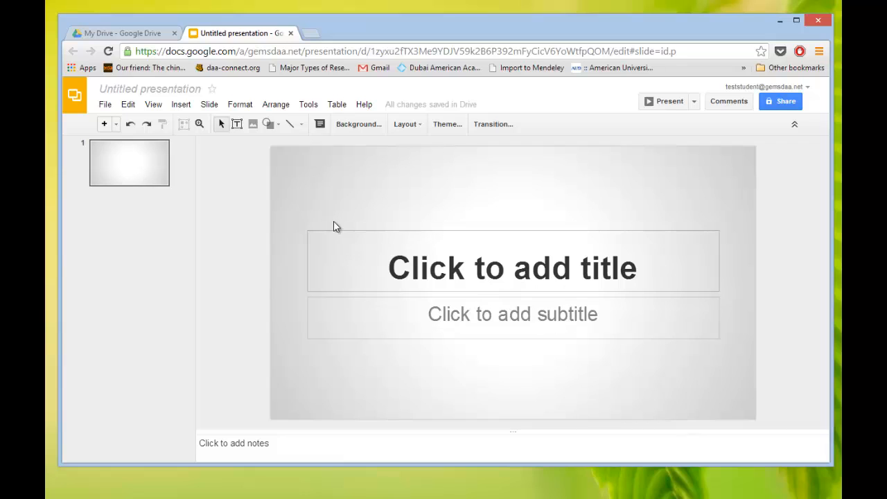
pyautogui.moveTo(125, 92)
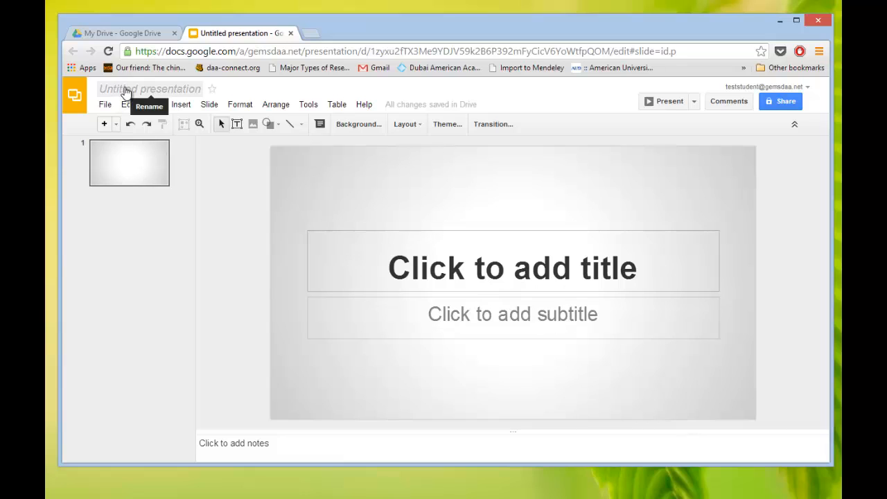
pyautogui.moveTo(172, 97)
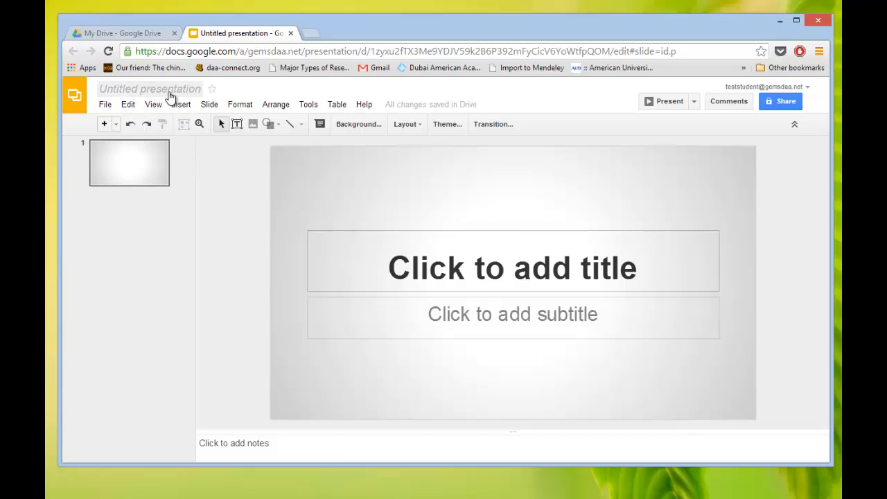
# Rename the untitled presentation to 'Book Review'
pyautogui.click(150, 89)
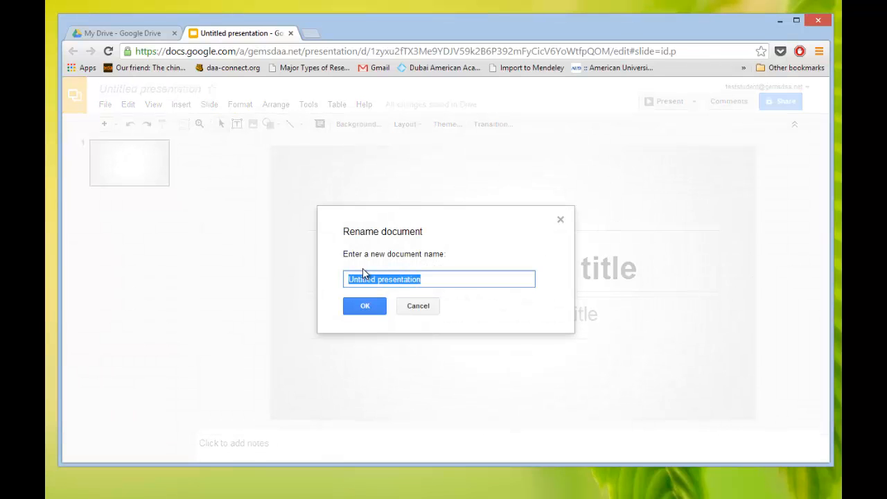
pyautogui.write('Book Review')
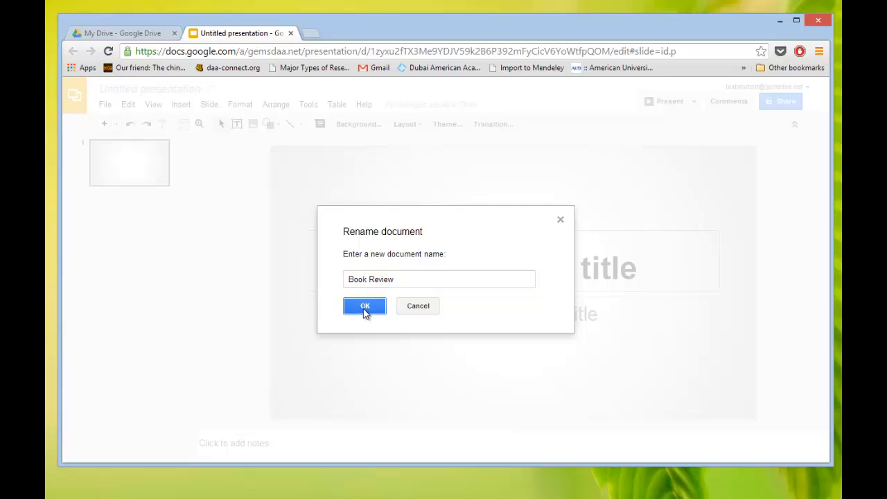
pyautogui.click(364, 306)
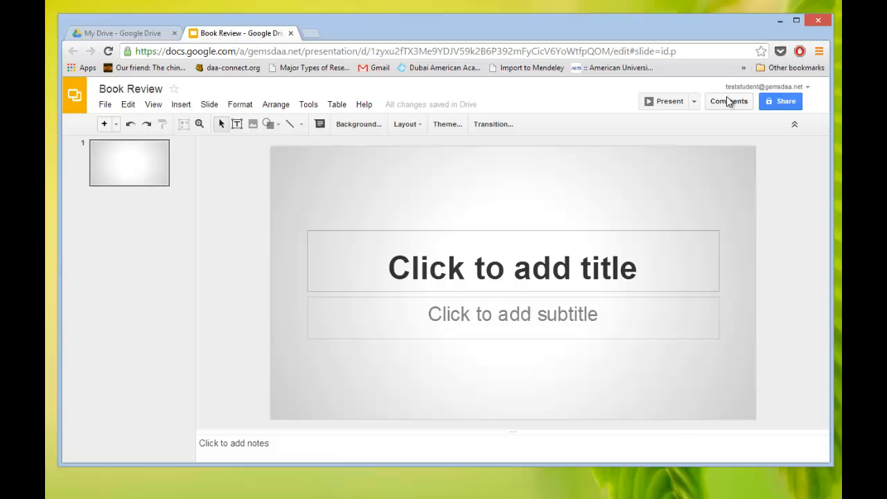
pyautogui.moveTo(422, 267)
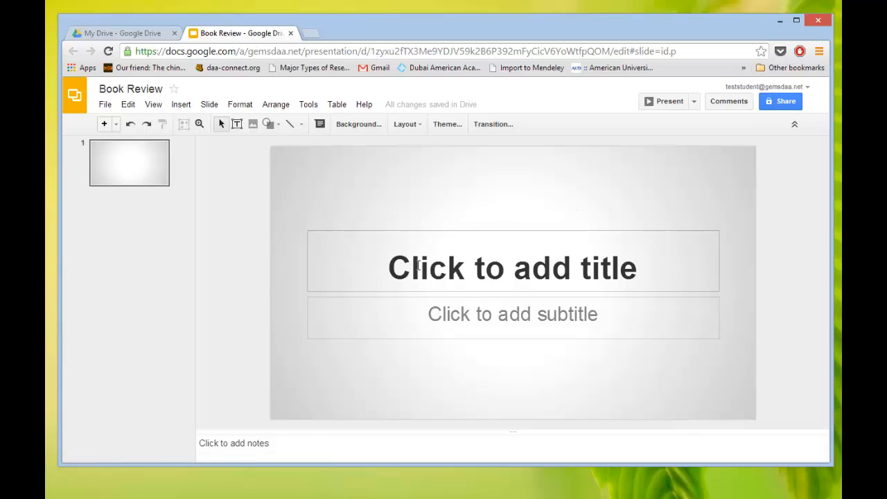
pyautogui.moveTo(555, 227)
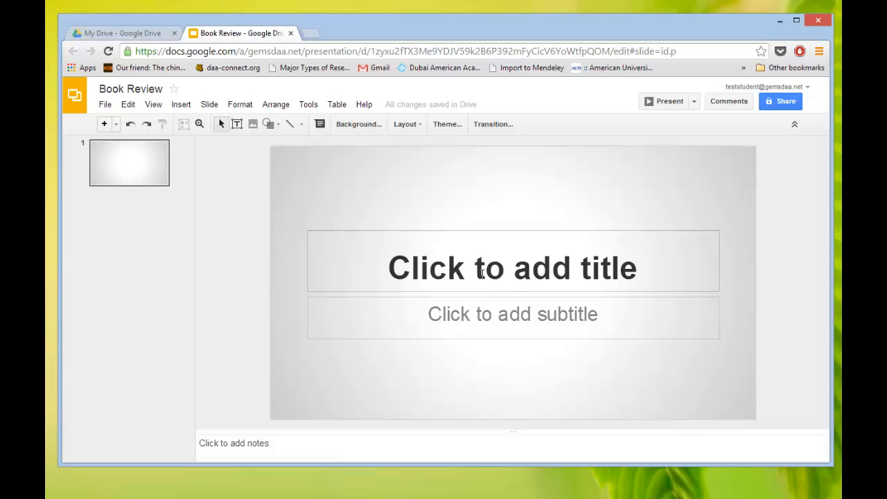
# Give the title slide the heading 'Hatchet Review'
pyautogui.click(511, 269)
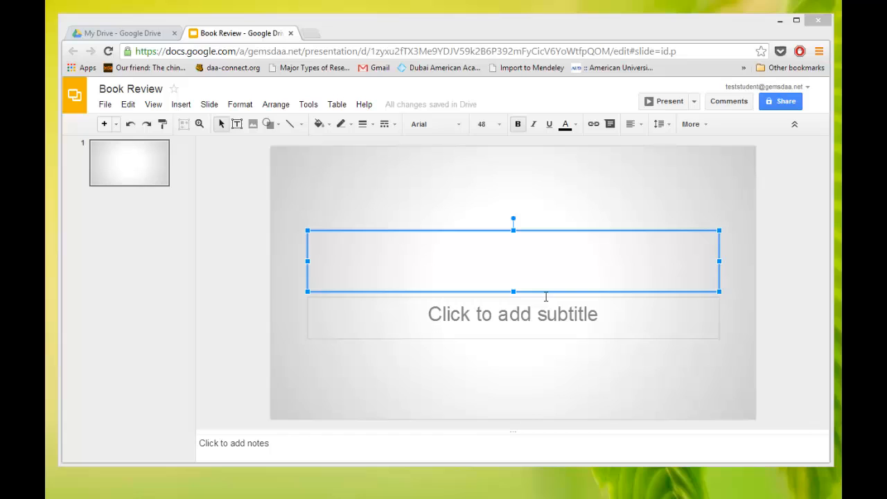
pyautogui.click(513, 262)
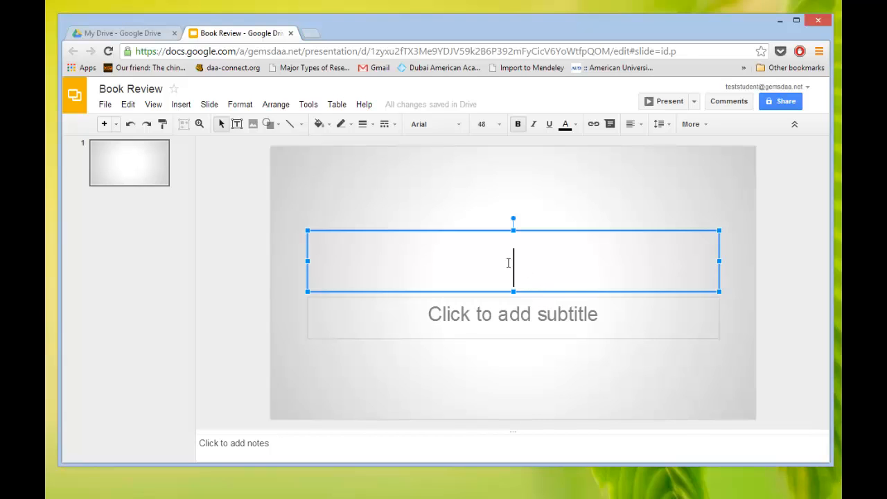
pyautogui.write('Hatchet')
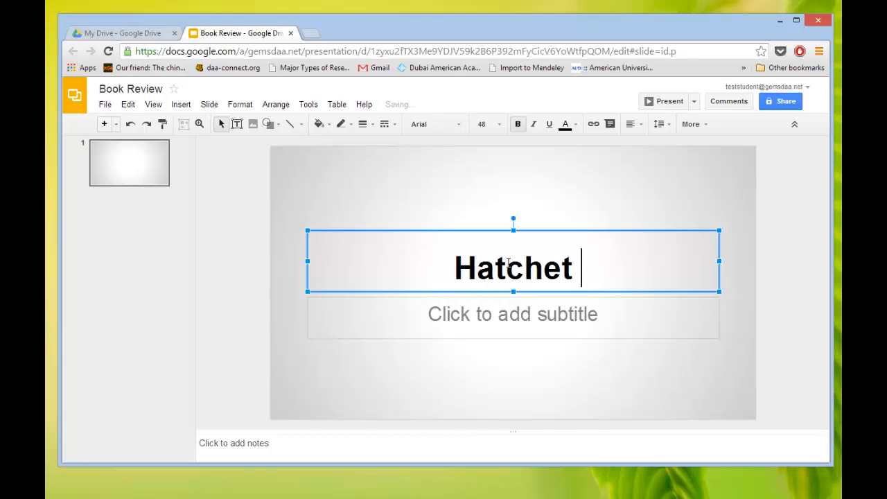
pyautogui.write('R')
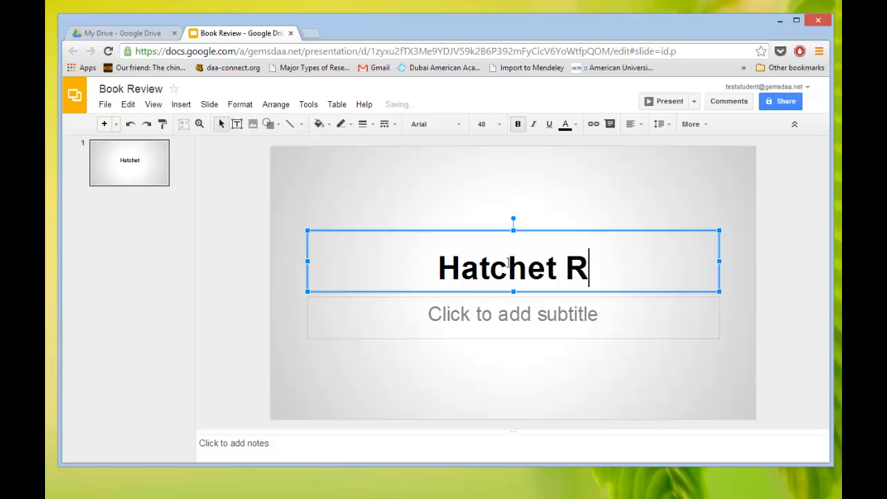
pyautogui.write('eview')
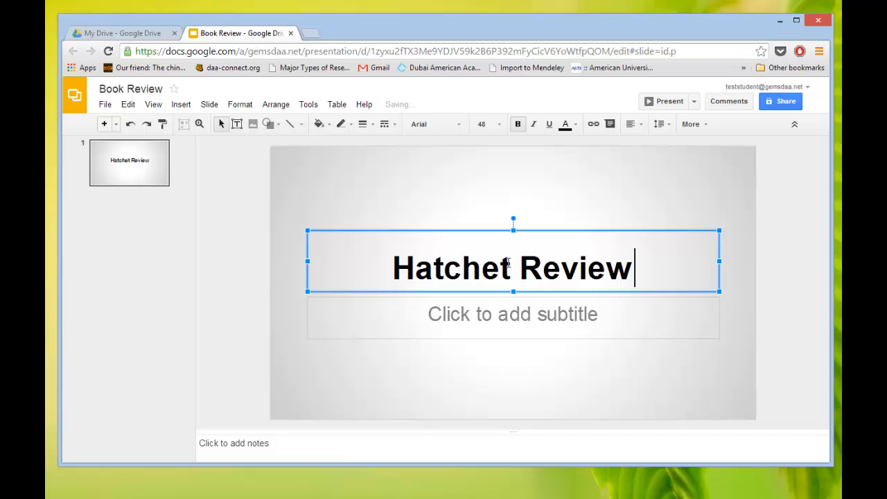
# Add the subtitle byline 'by; Steve Kellett'
pyautogui.click(513, 313)
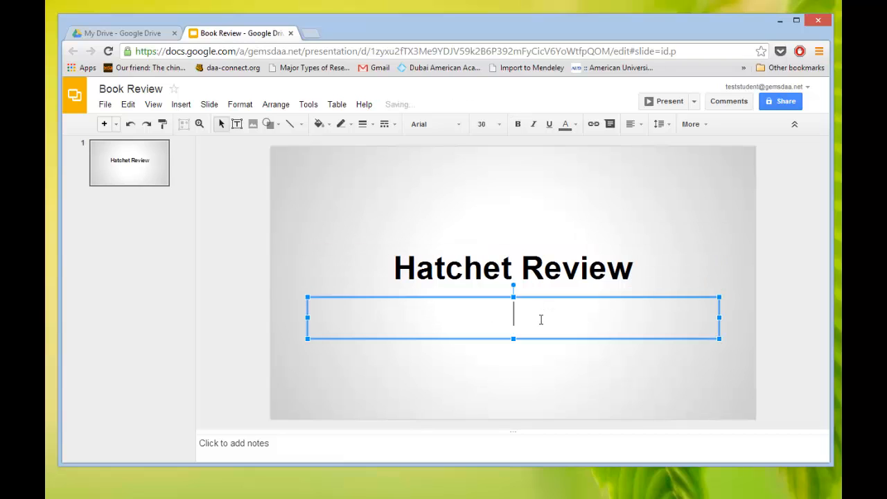
pyautogui.write('by')
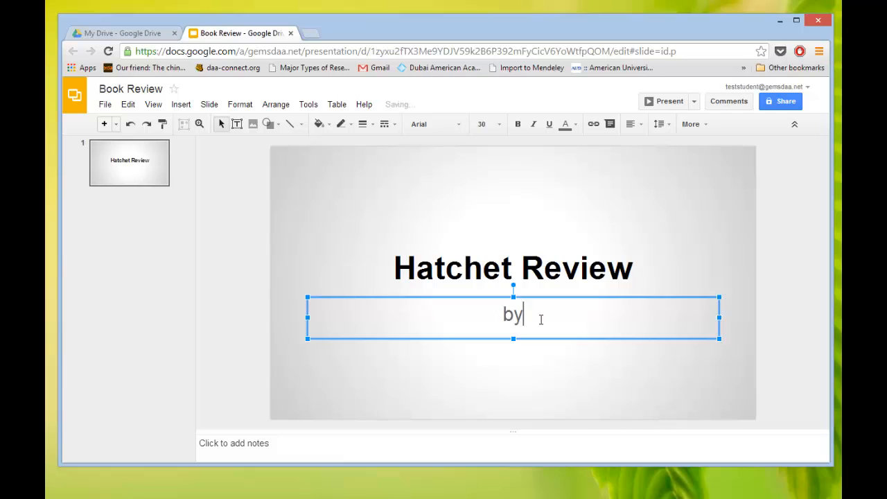
pyautogui.write('; Steve')
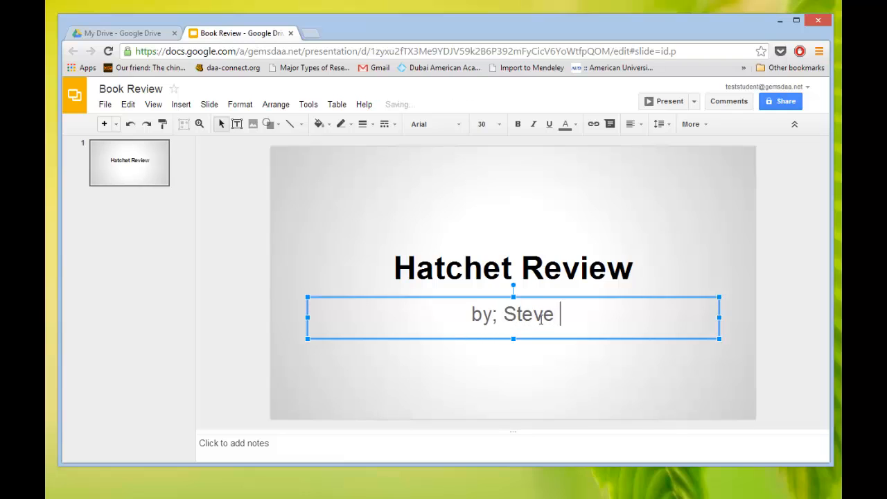
pyautogui.write('Kellett')
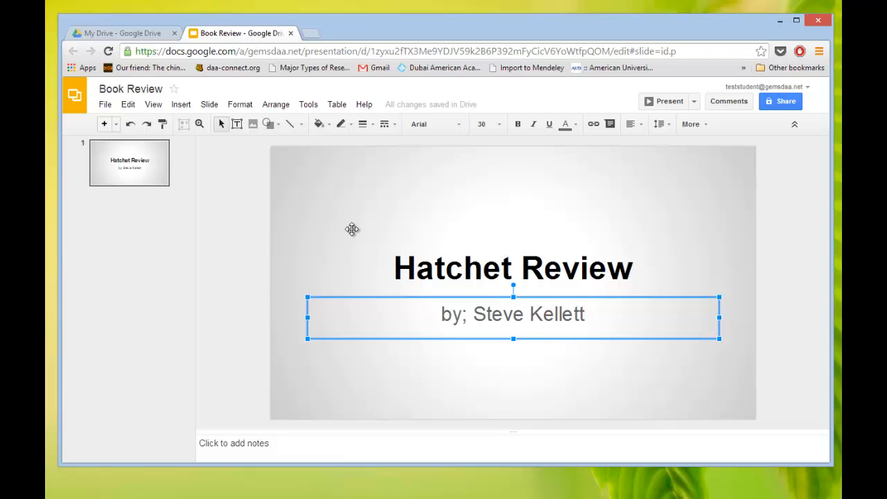
pyautogui.moveTo(349, 224)
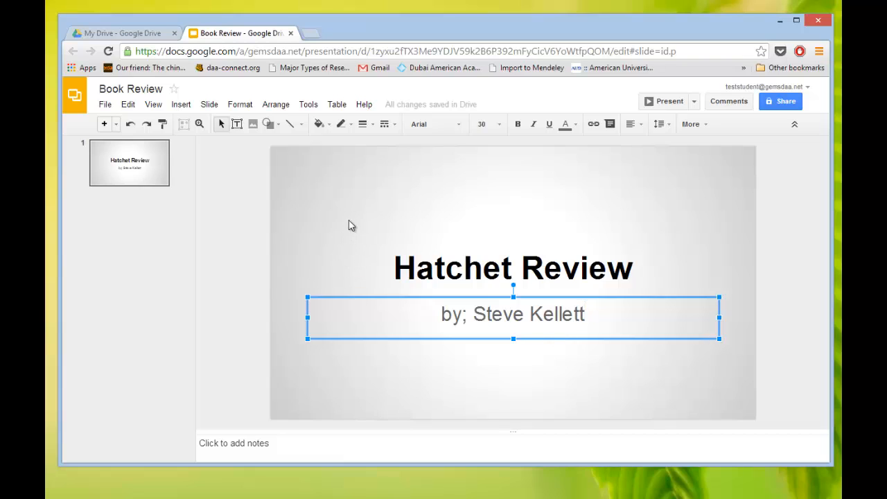
pyautogui.moveTo(361, 219)
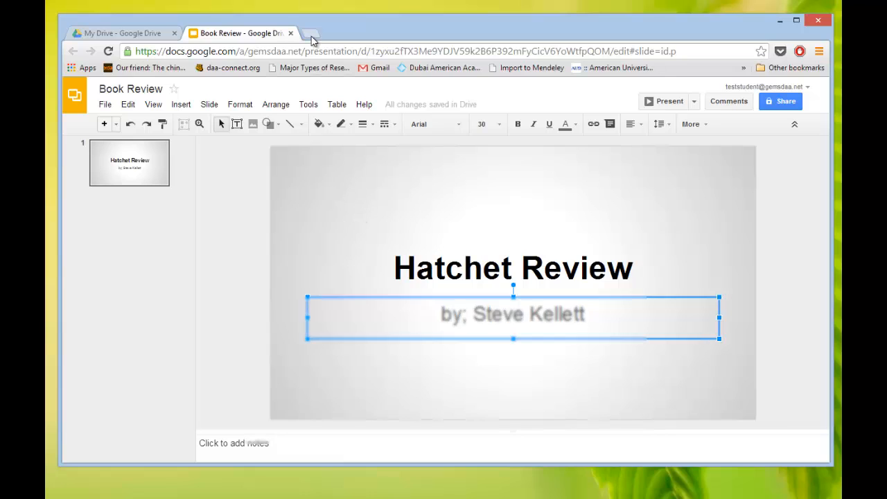
# Open a new browser tab beside the presentation
pyautogui.click(312, 33)
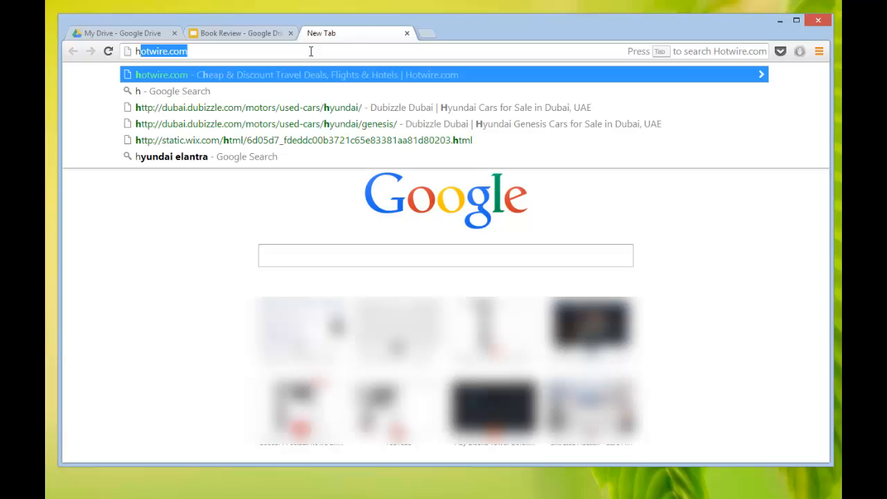
# Search Google for 'hatchet' and preview the Hatchet book cover image
pyautogui.write('hatchet')
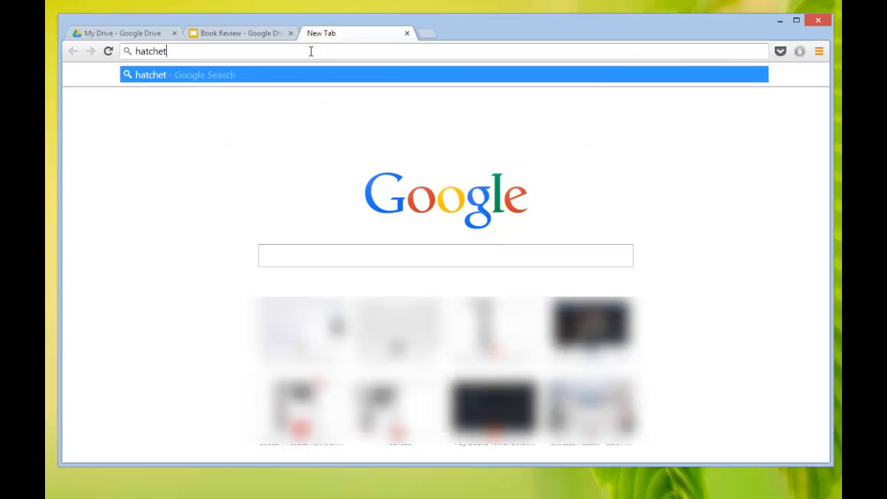
pyautogui.press('Return')
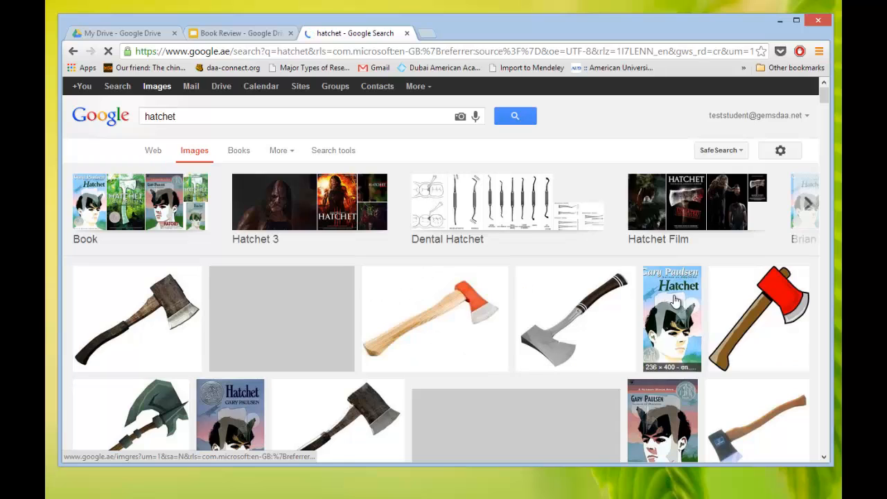
pyautogui.scroll(-3)
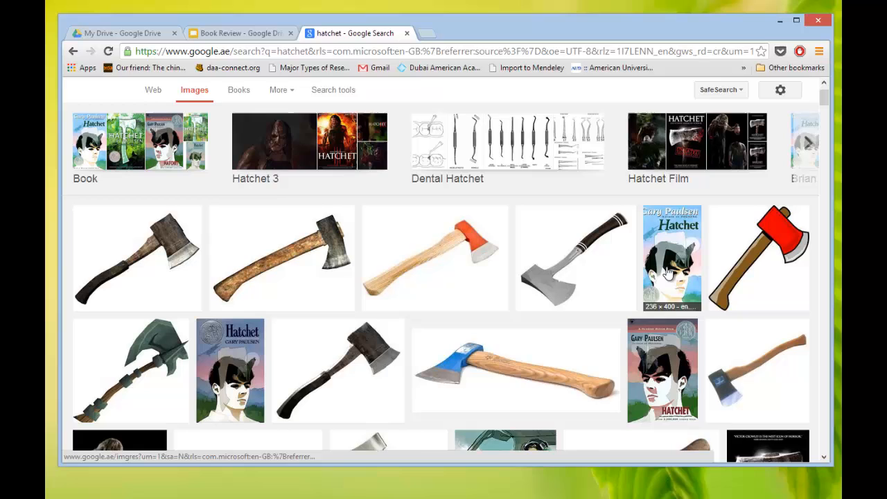
pyautogui.scroll(-3)
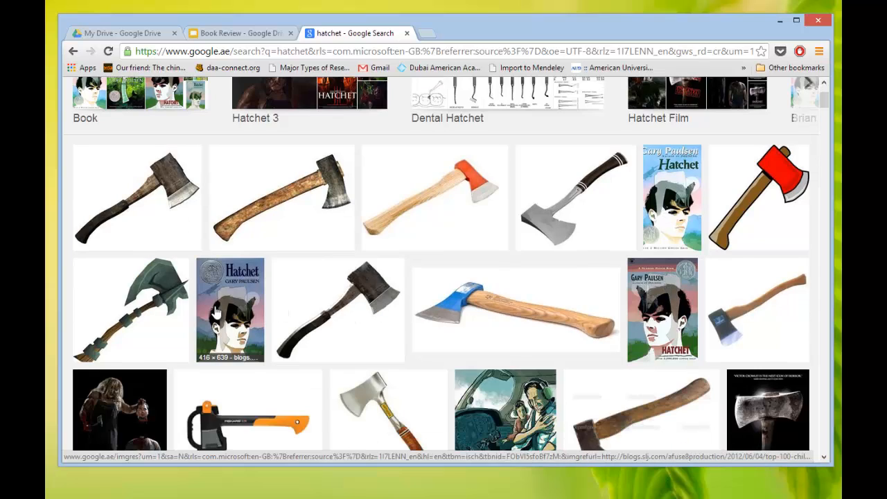
pyautogui.click(230, 311)
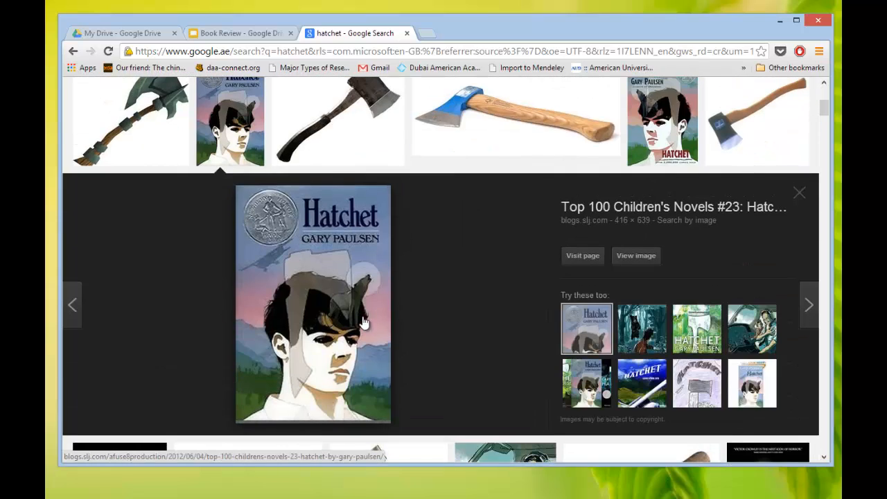
pyautogui.moveTo(632, 219)
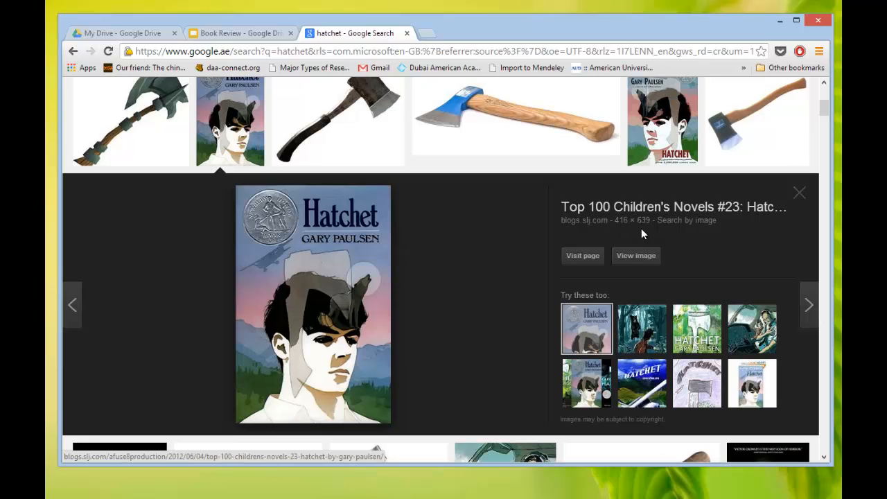
pyautogui.moveTo(628, 220)
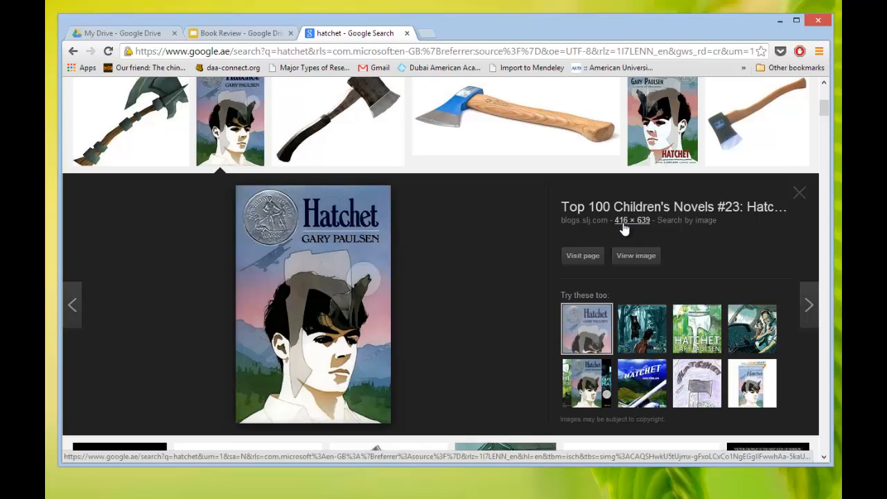
# Save the Hatchet cover image to the Pictures folder as Hatchet1.jpg
pyautogui.rightClick(336, 298)
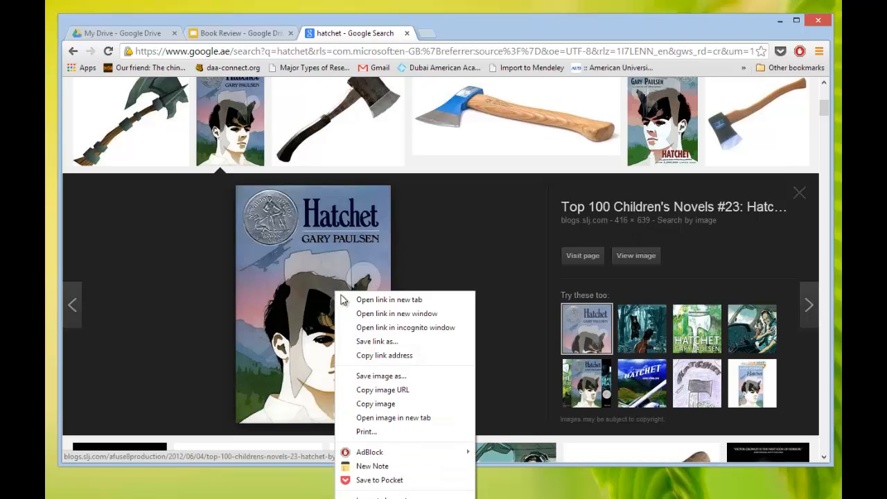
pyautogui.moveTo(367, 357)
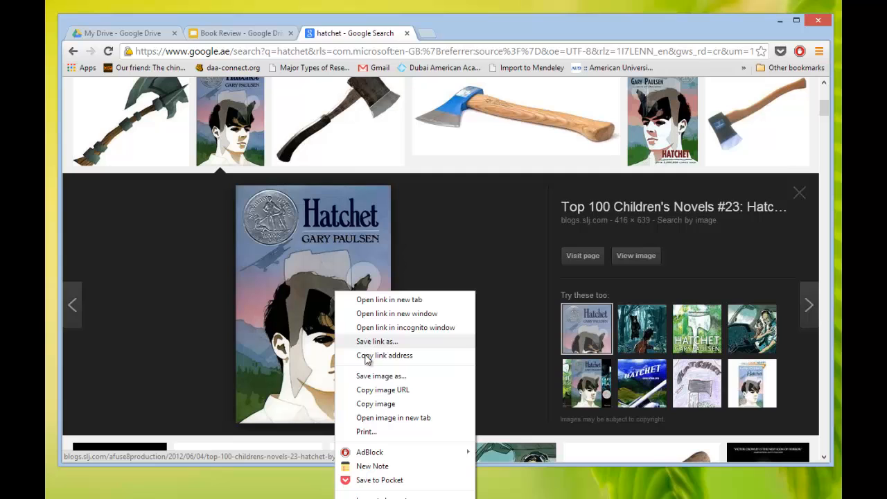
pyautogui.click(381, 376)
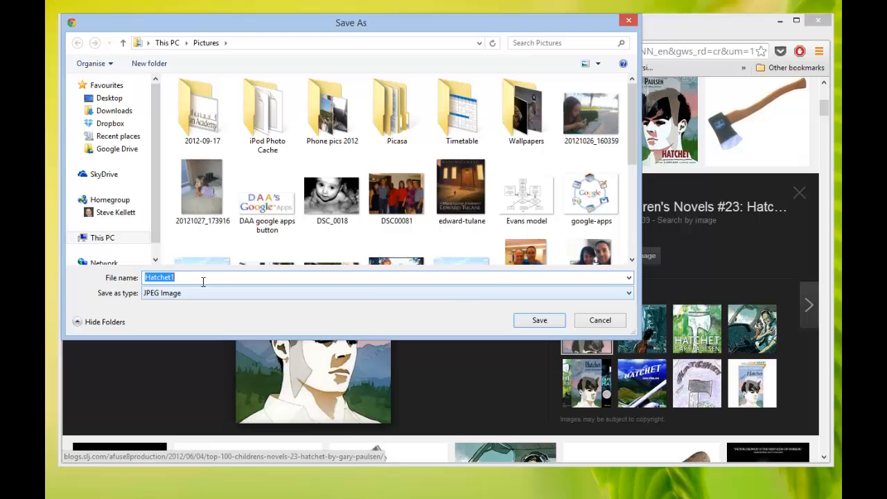
pyautogui.click(539, 319)
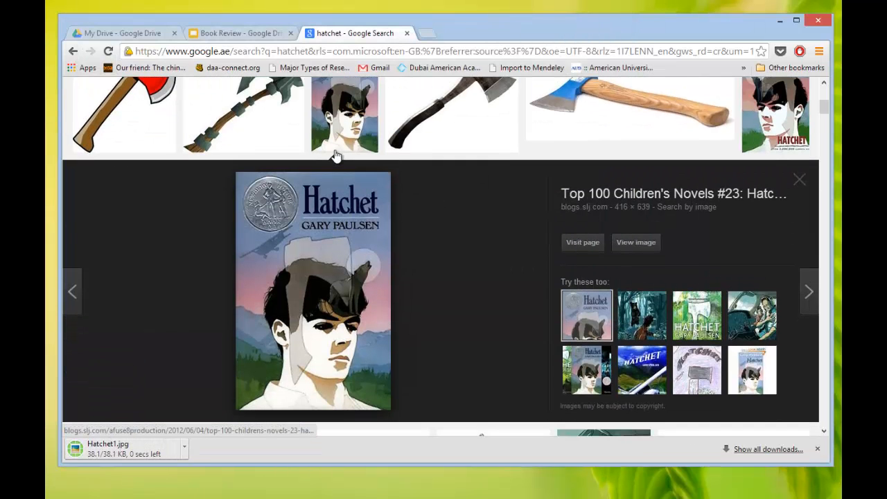
pyautogui.moveTo(243, 114)
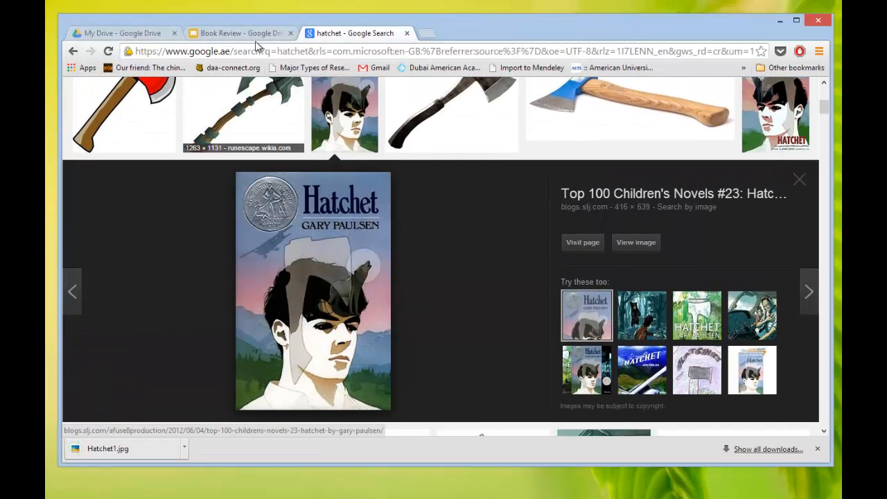
# Back in the Book Review deck, start uploading an image from the computer via Insert > Image
pyautogui.click(239, 34)
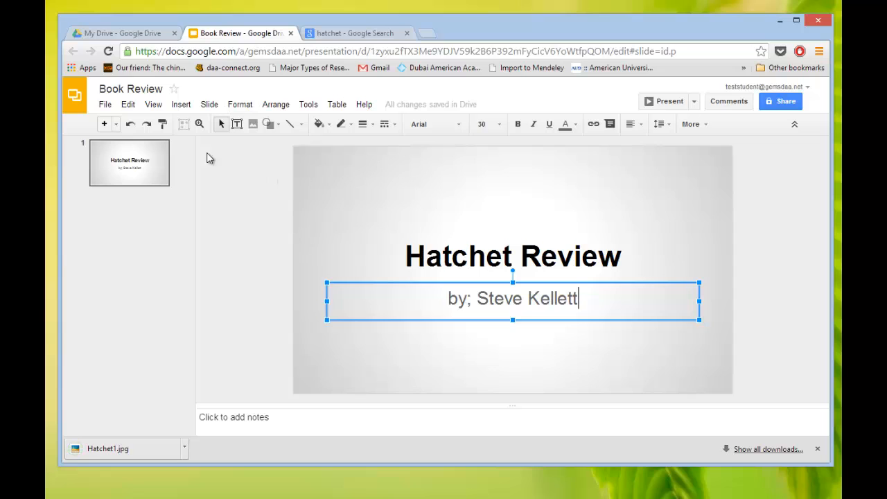
pyautogui.click(180, 104)
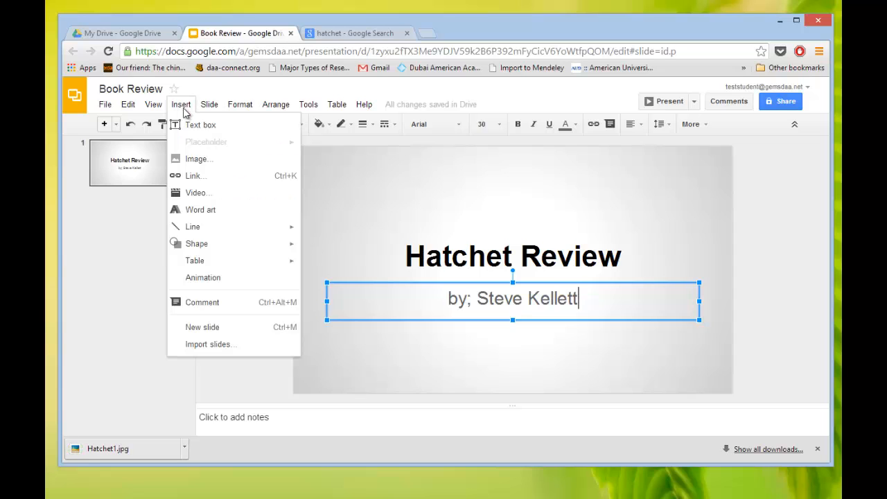
pyautogui.click(199, 158)
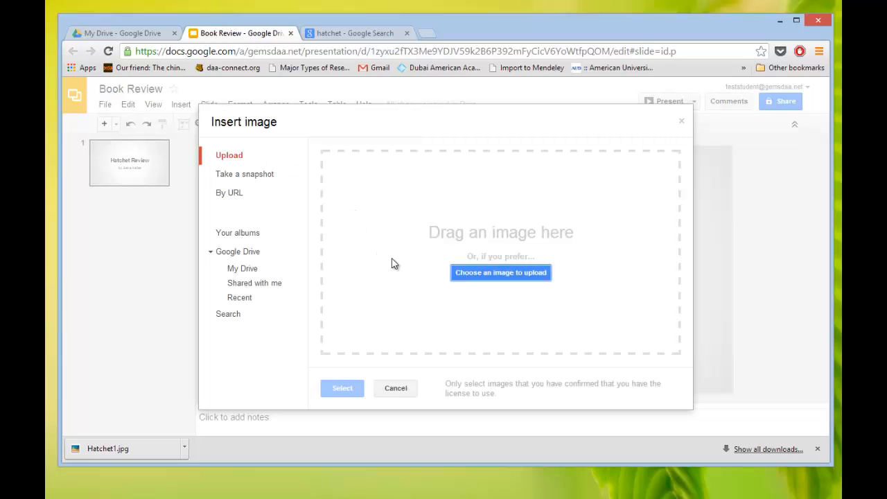
pyautogui.moveTo(500, 272)
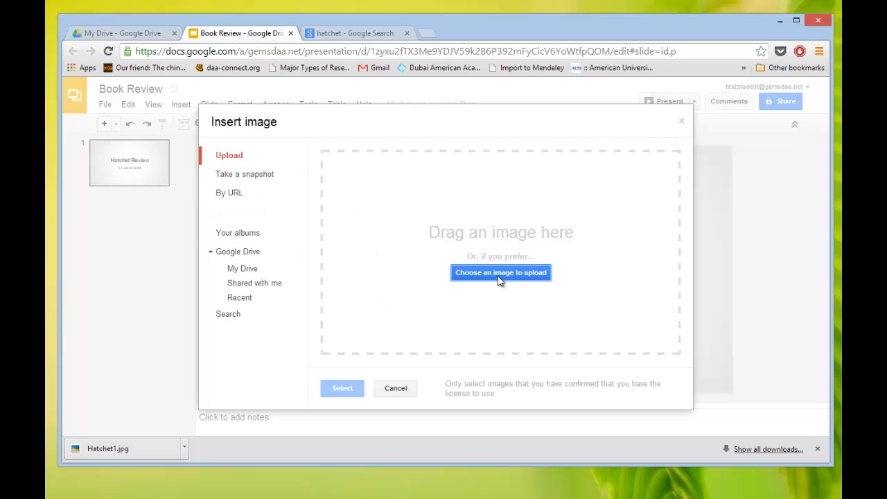
pyautogui.click(501, 271)
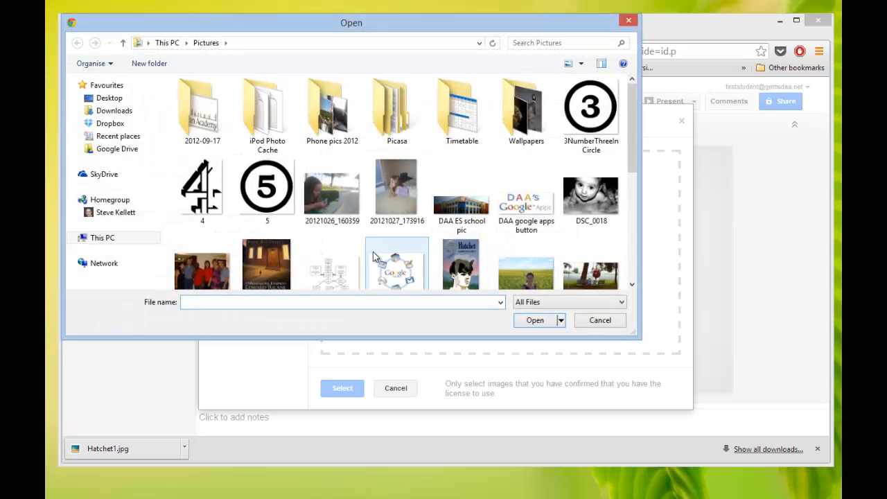
# Select Hatchet1 and insert it onto the title slide
pyautogui.click(591, 108)
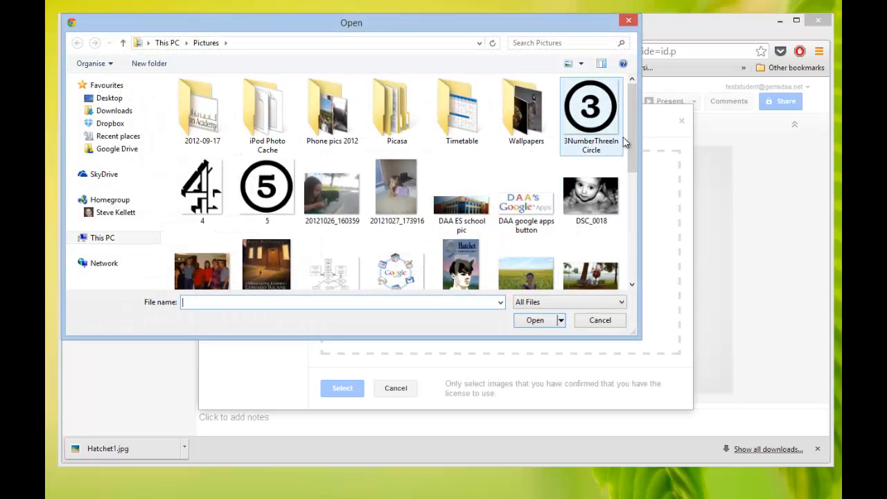
pyautogui.scroll(-3)
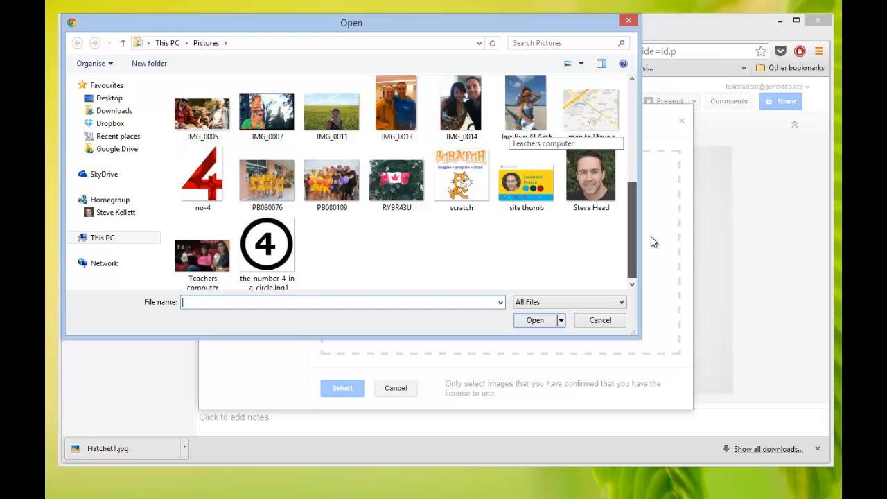
pyautogui.scroll(3)
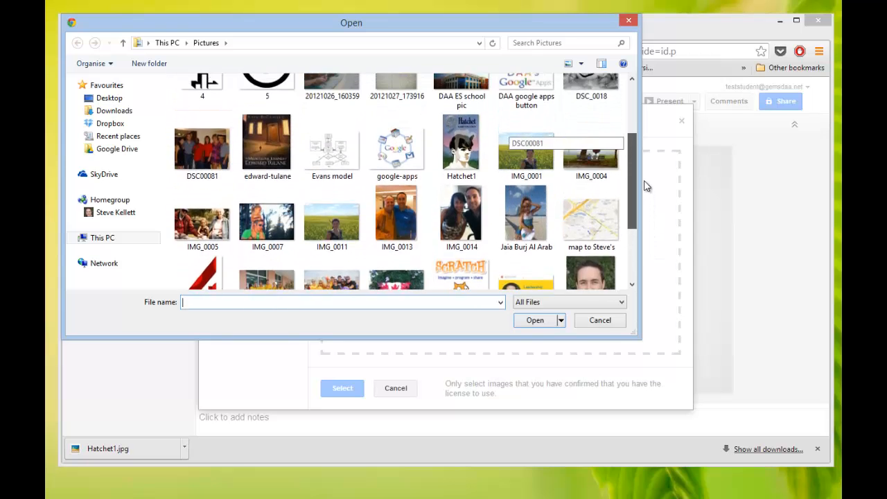
pyautogui.scroll(3)
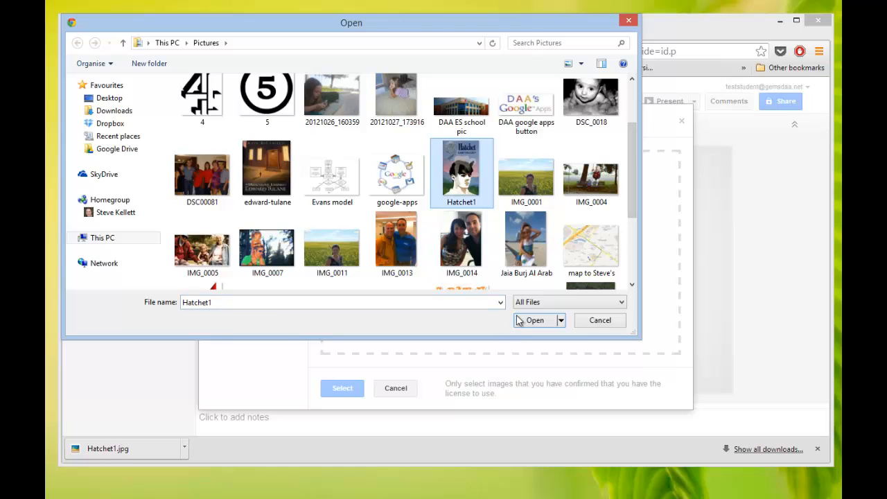
pyautogui.click(535, 320)
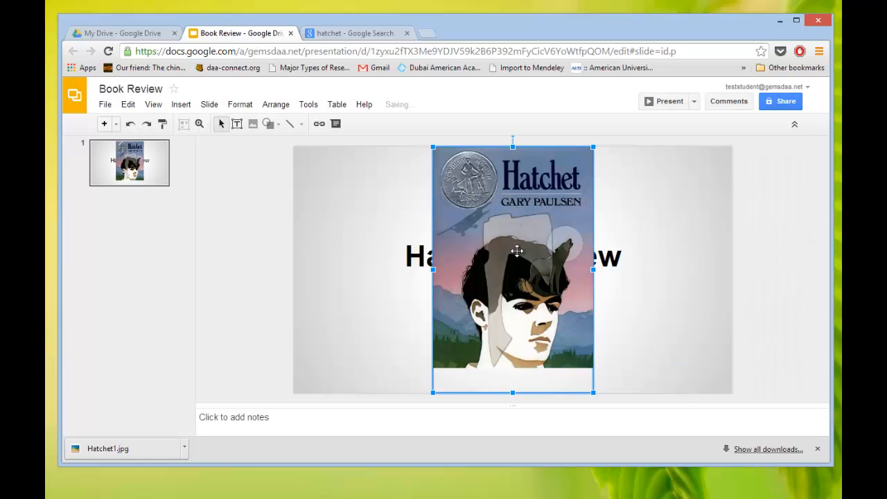
# Shrink the Hatchet cover and move it to the slide's top-left corner beside the title
pyautogui.moveTo(515, 251); pyautogui.dragTo(515, 274)
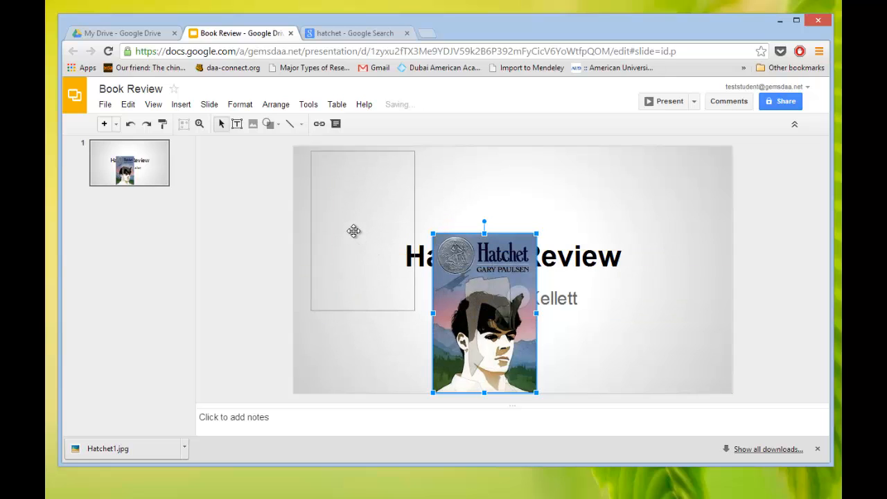
pyautogui.moveTo(485, 316); pyautogui.dragTo(350, 229)
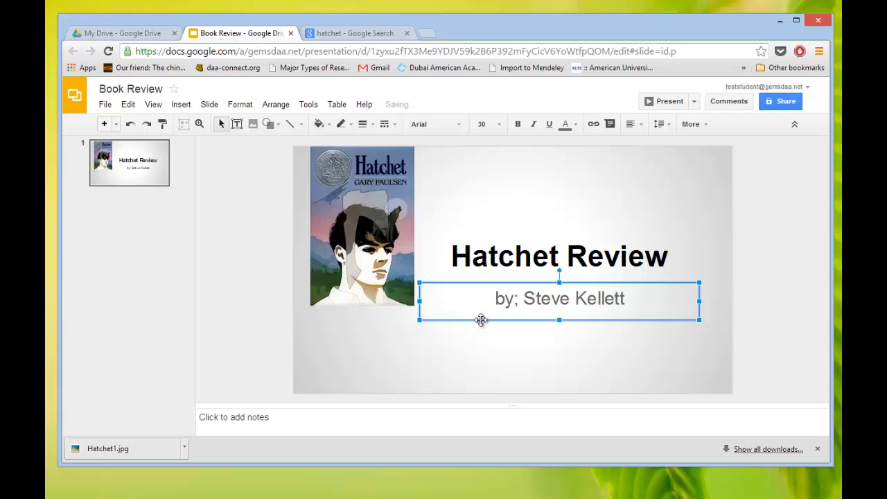
pyautogui.click(547, 221)
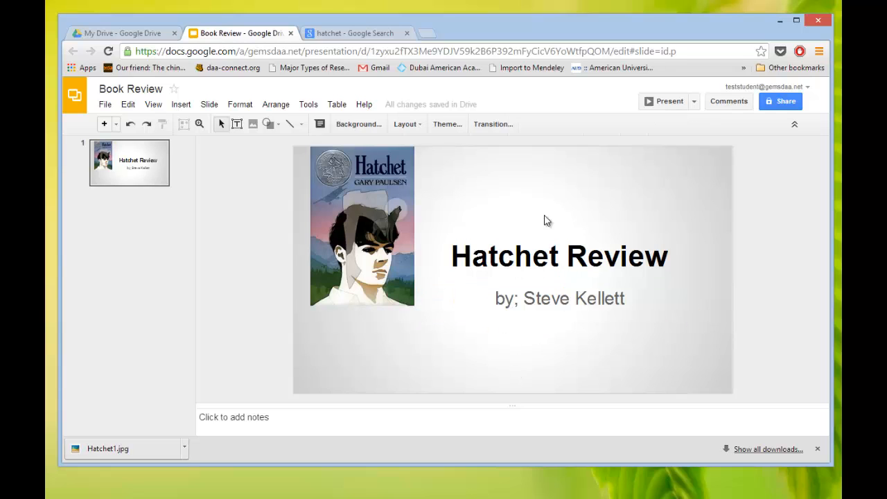
pyautogui.click(360, 229)
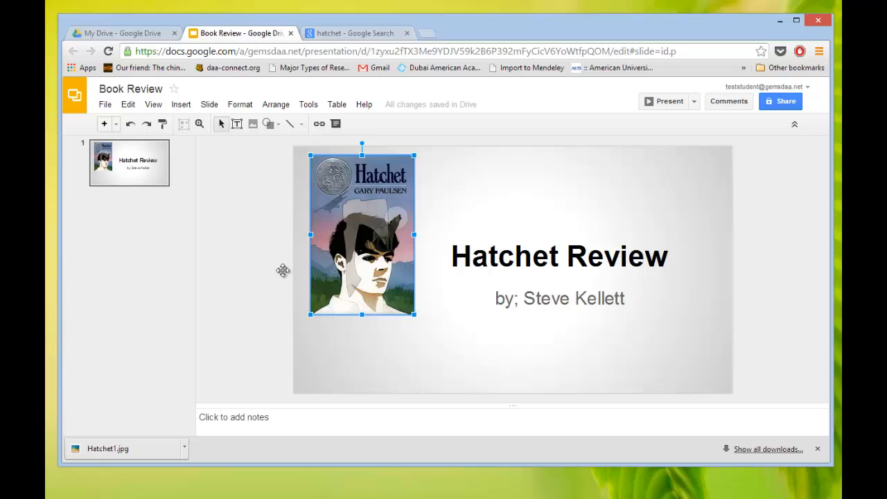
pyautogui.moveTo(104, 124)
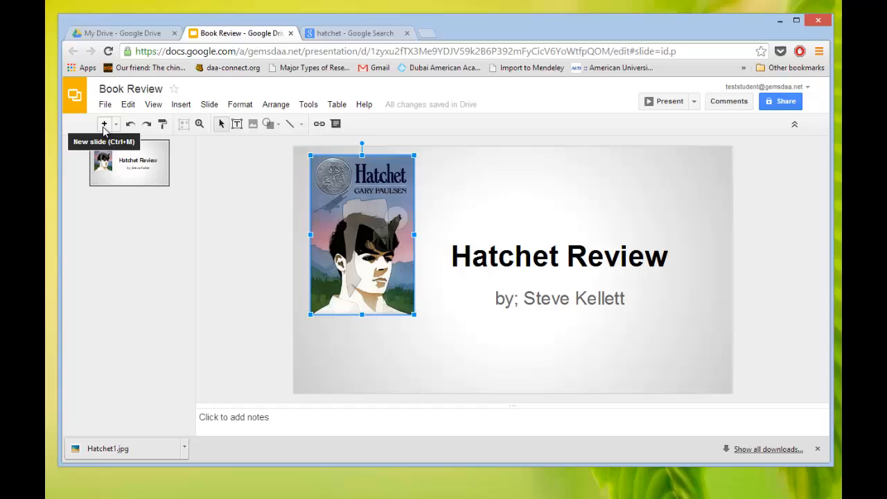
# Add a second blank slide with title and text placeholders to the Book Review deck
pyautogui.click(104, 125)
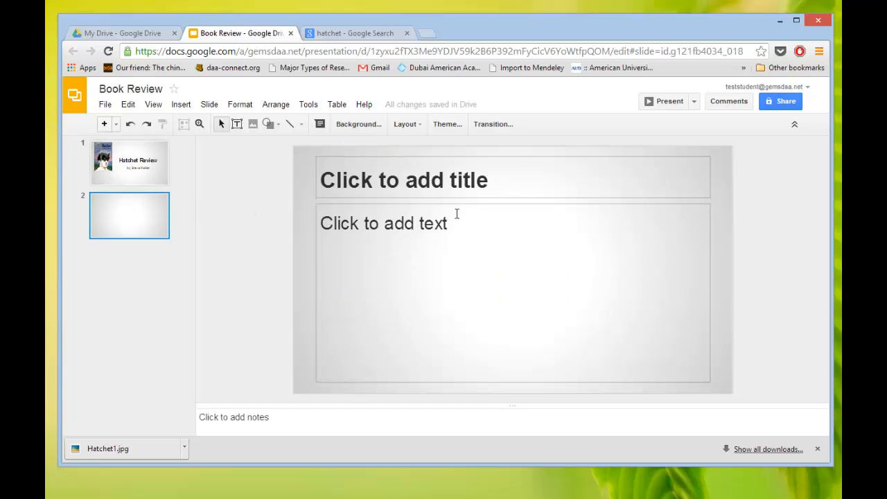
pyautogui.moveTo(491, 222)
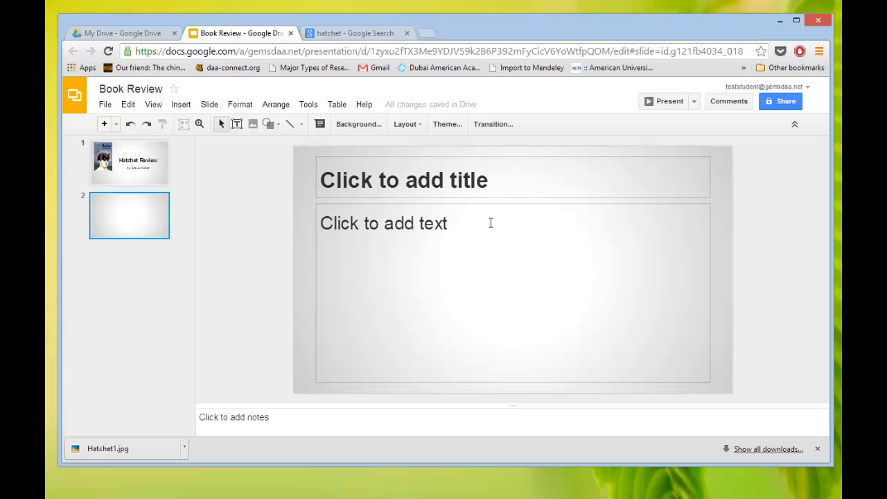
pyautogui.moveTo(519, 248)
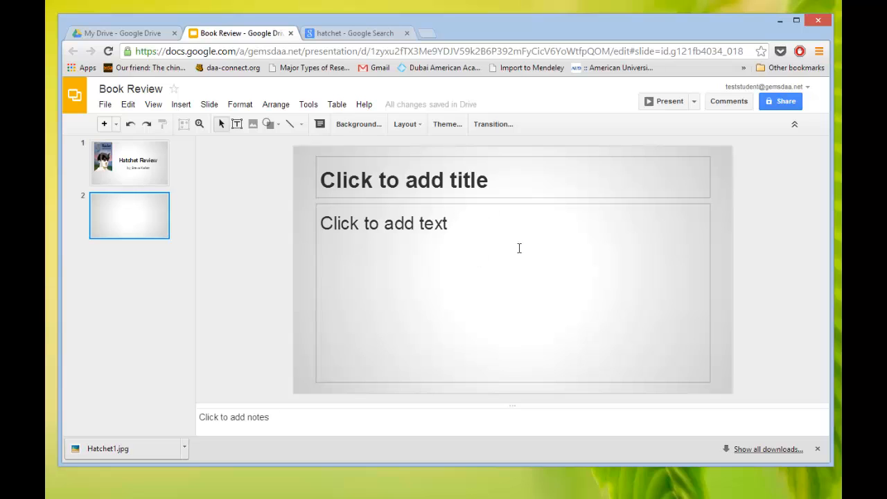
pyautogui.moveTo(422, 200)
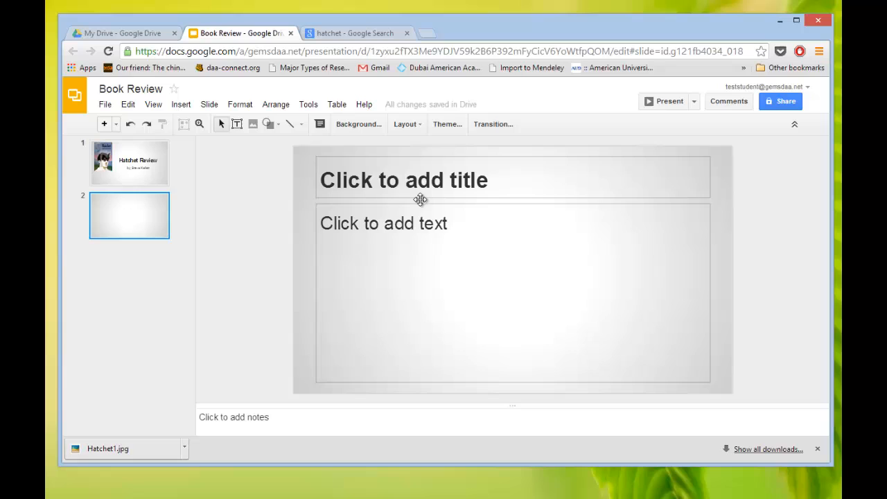
pyautogui.moveTo(430, 236)
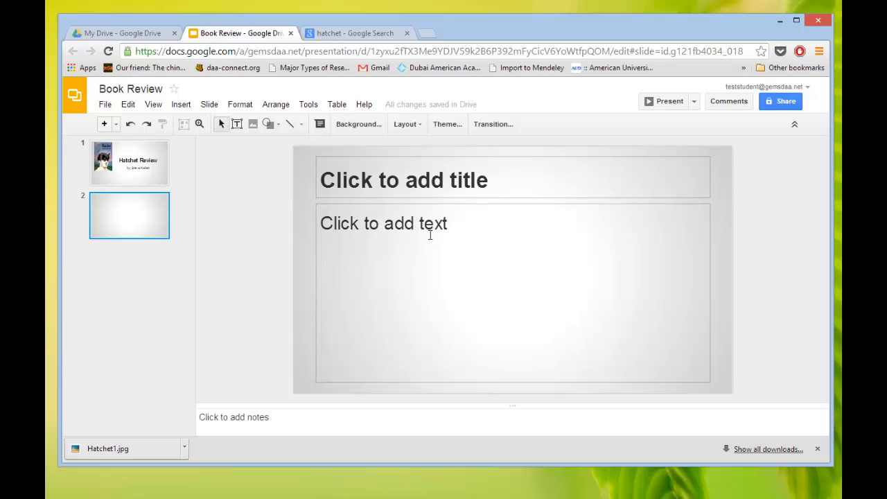
pyautogui.moveTo(406, 255)
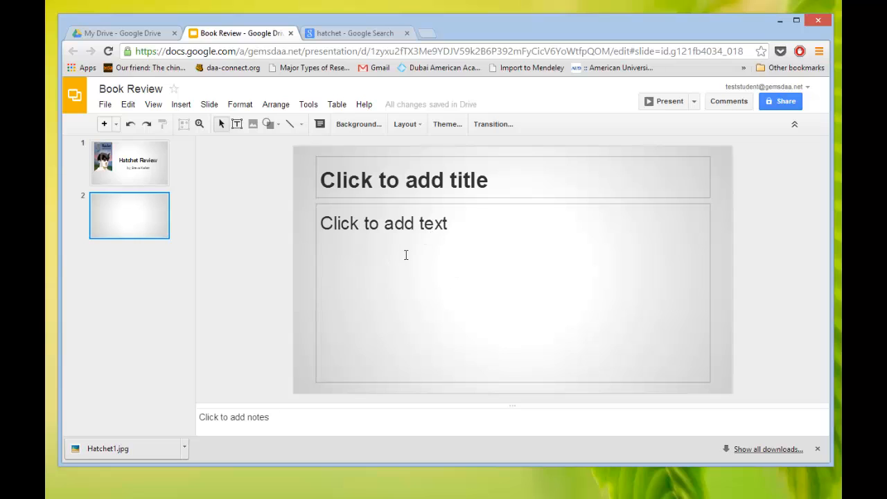
pyautogui.moveTo(149, 40)
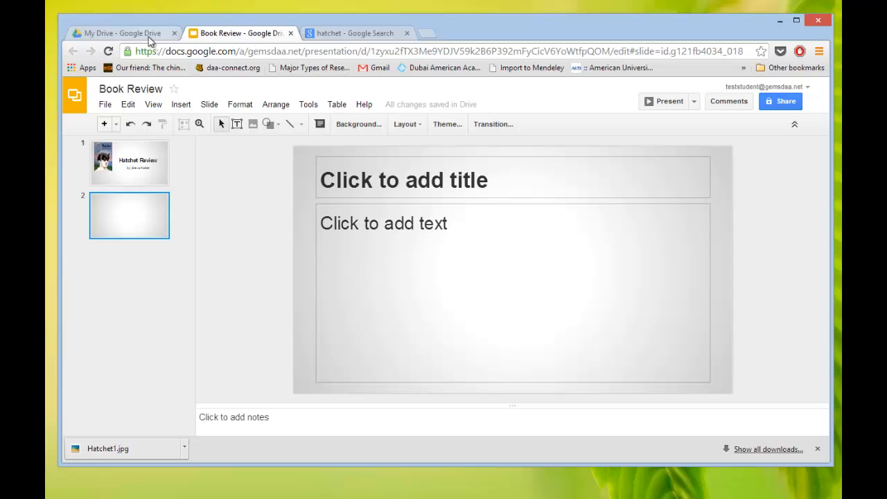
# Switch to the My Drive browser tab listing the Book Review presentation
pyautogui.click(125, 33)
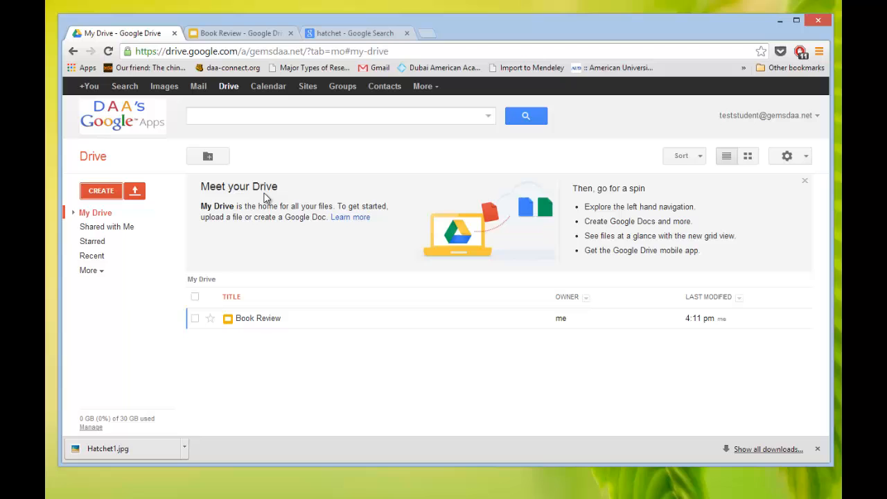
pyautogui.moveTo(124, 33)
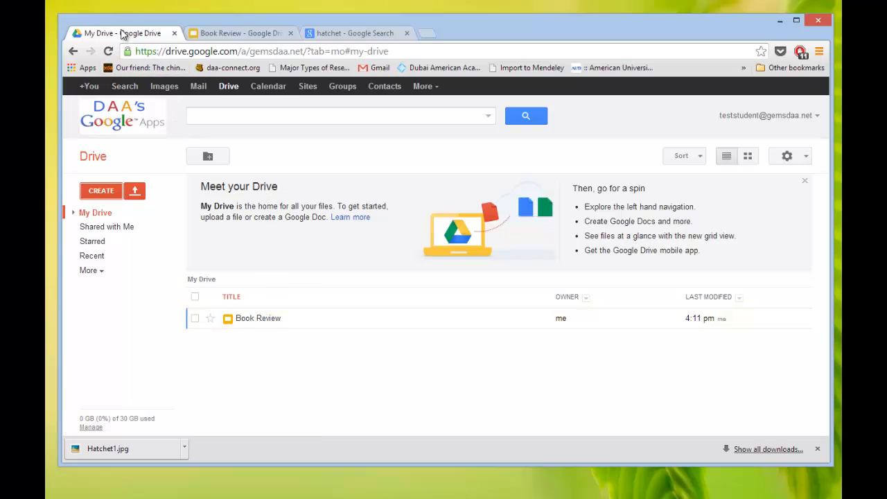
pyautogui.moveTo(228, 267)
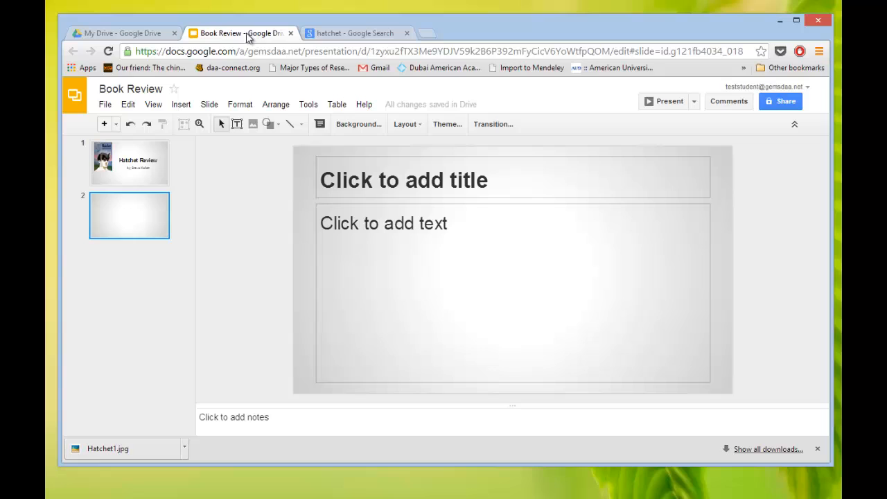
pyautogui.moveTo(131, 141)
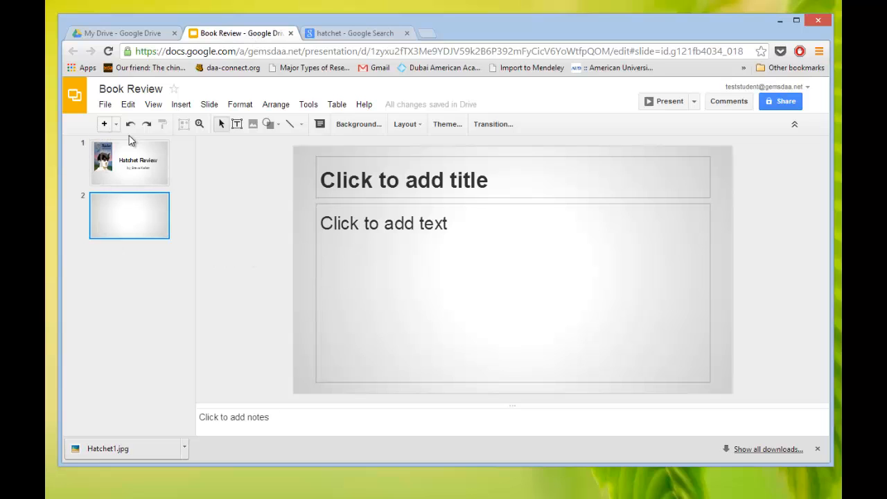
pyautogui.moveTo(352, 48)
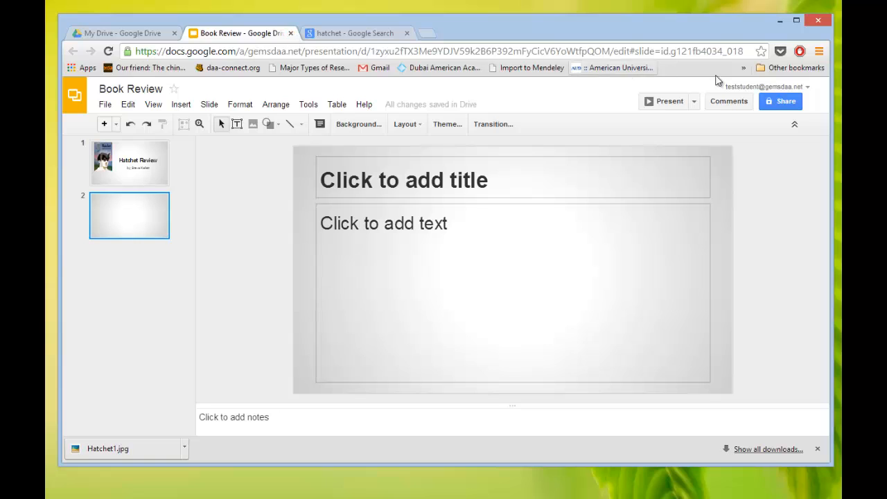
pyautogui.moveTo(782, 101)
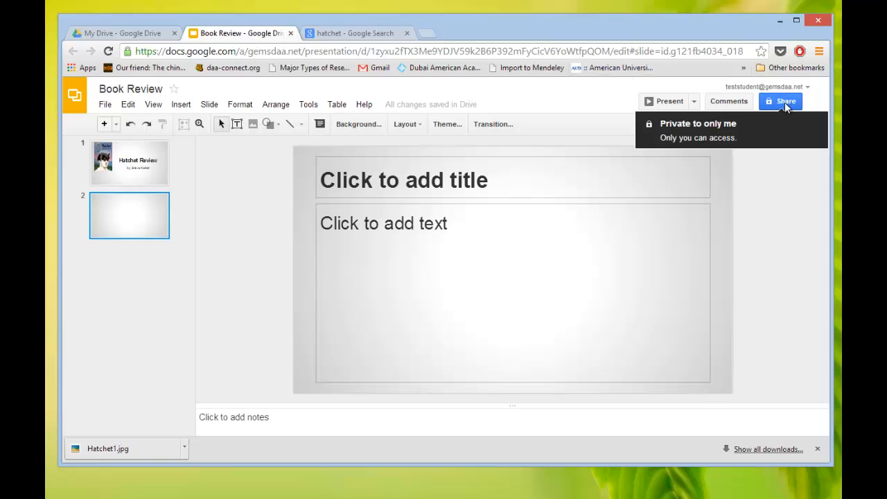
# Share Book Review so people at Dubai American Academy UAE with the link can view
pyautogui.click(782, 102)
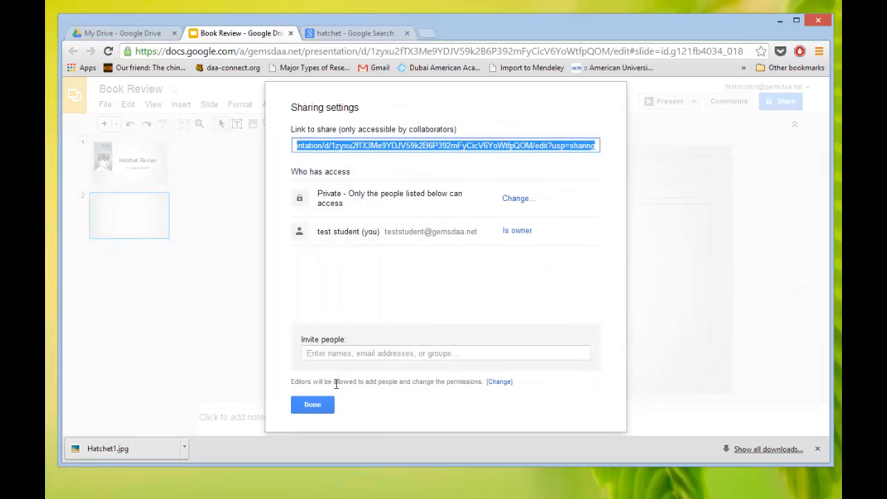
pyautogui.moveTo(297, 201)
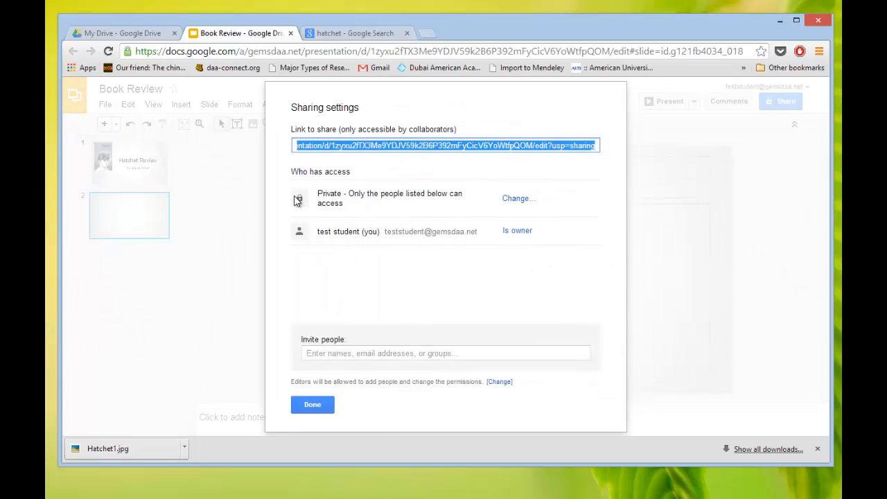
pyautogui.click(519, 198)
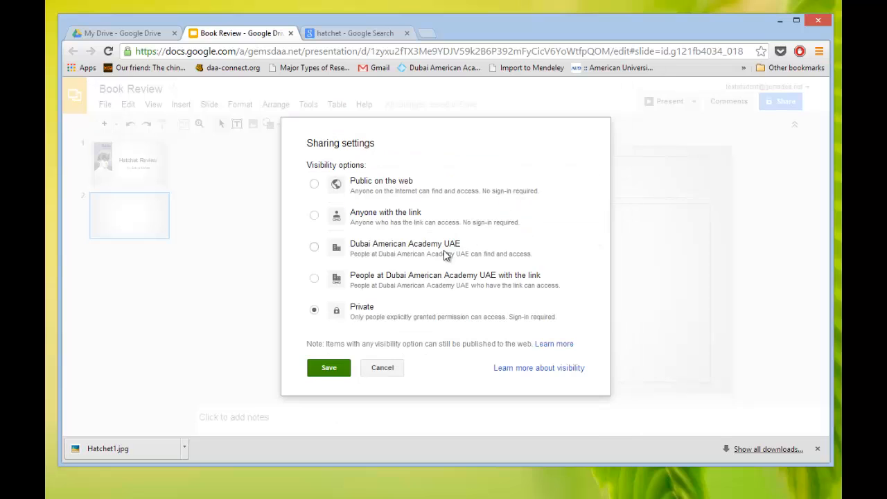
pyautogui.moveTo(357, 298)
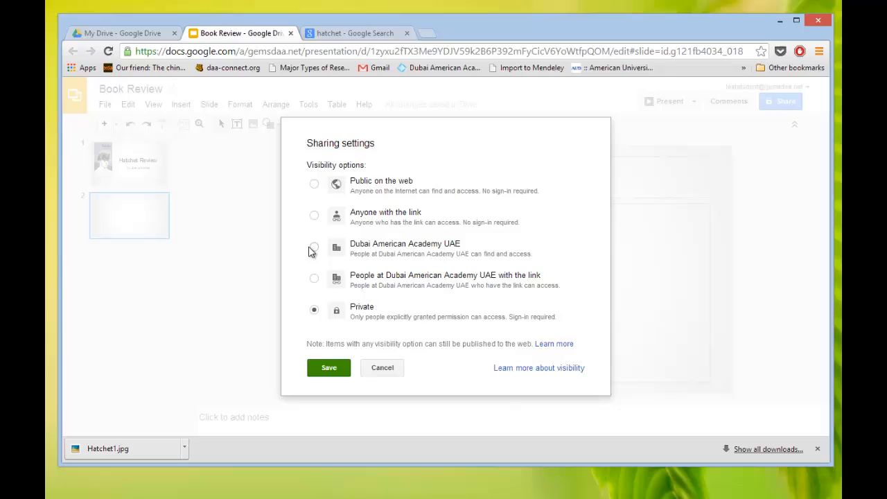
pyautogui.moveTo(311, 280)
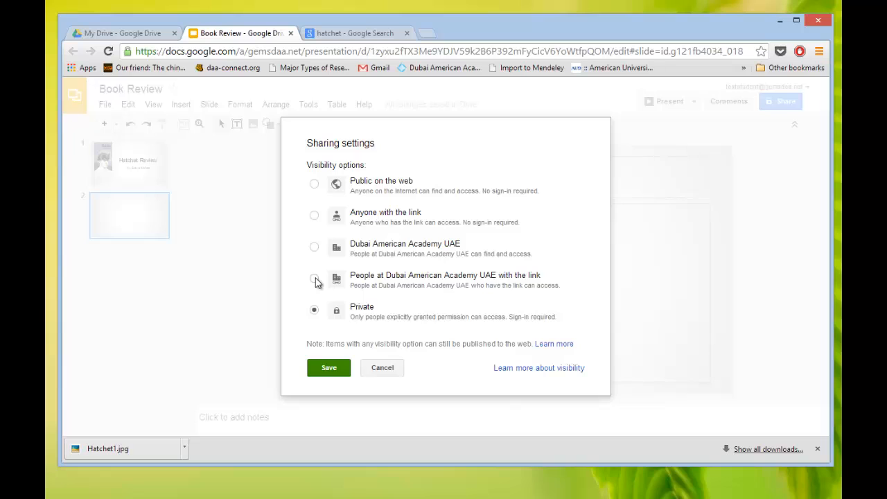
pyautogui.moveTo(328, 283)
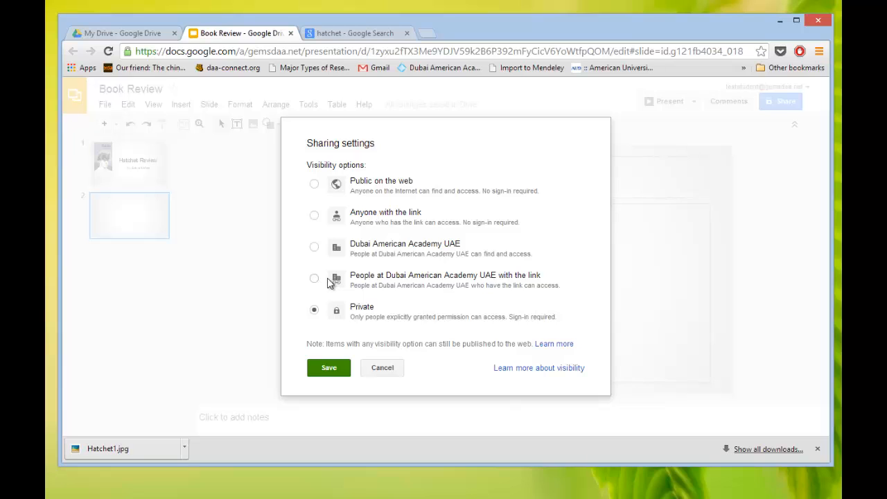
pyautogui.click(313, 278)
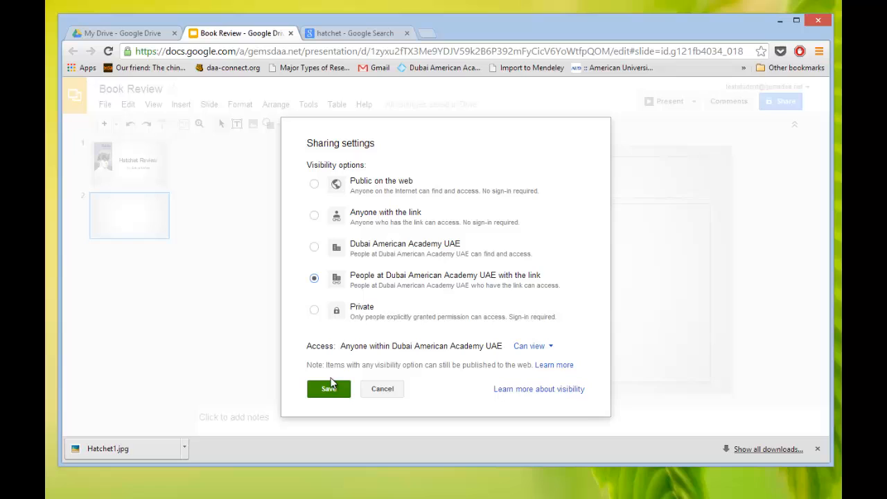
pyautogui.click(329, 388)
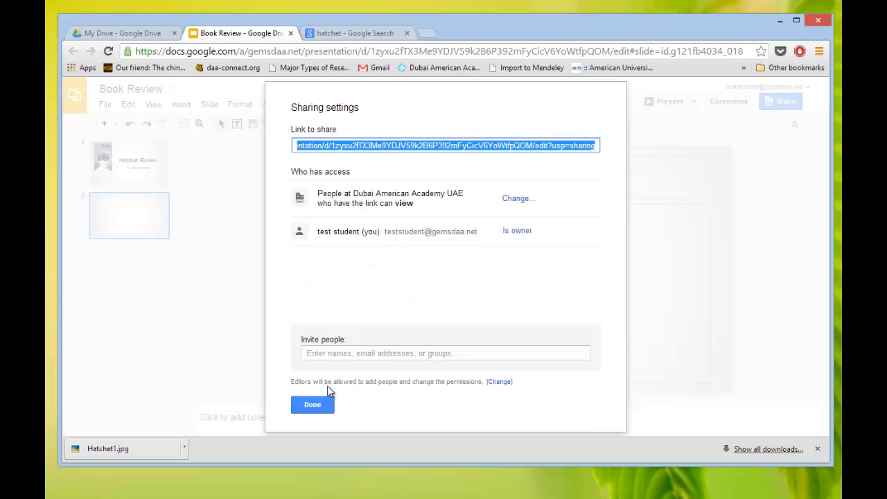
pyautogui.moveTo(362, 335)
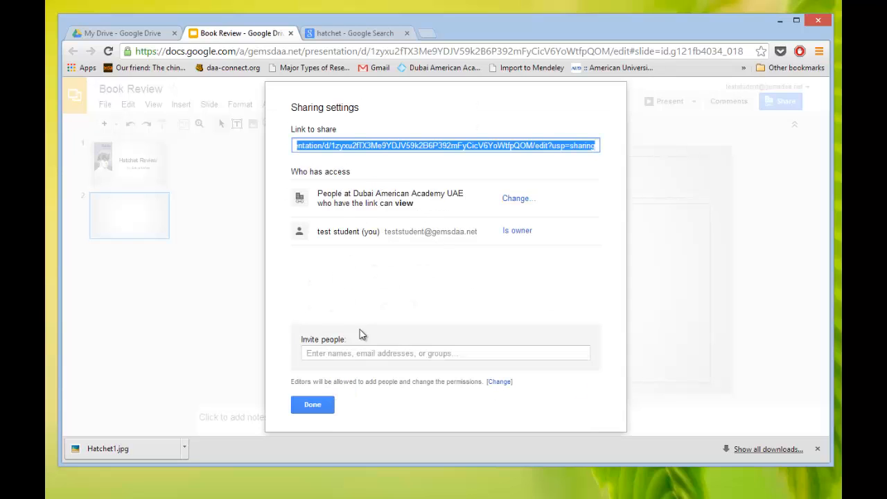
pyautogui.click(312, 405)
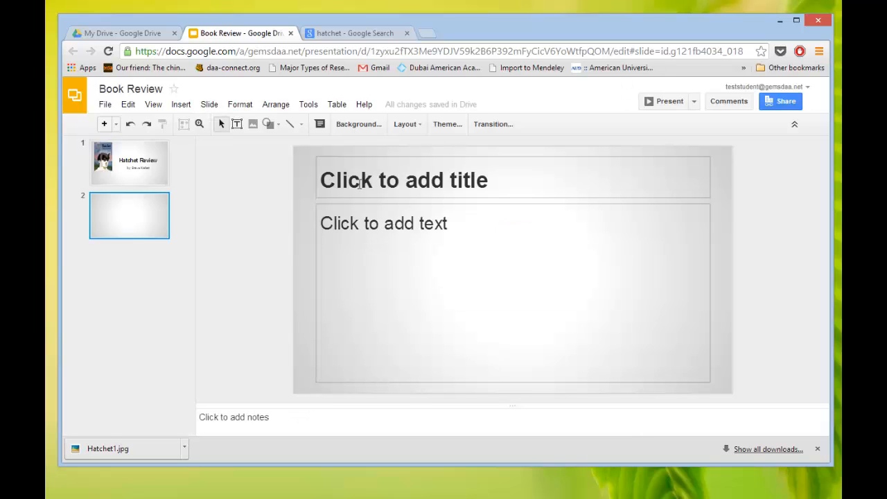
pyautogui.moveTo(716, 477)
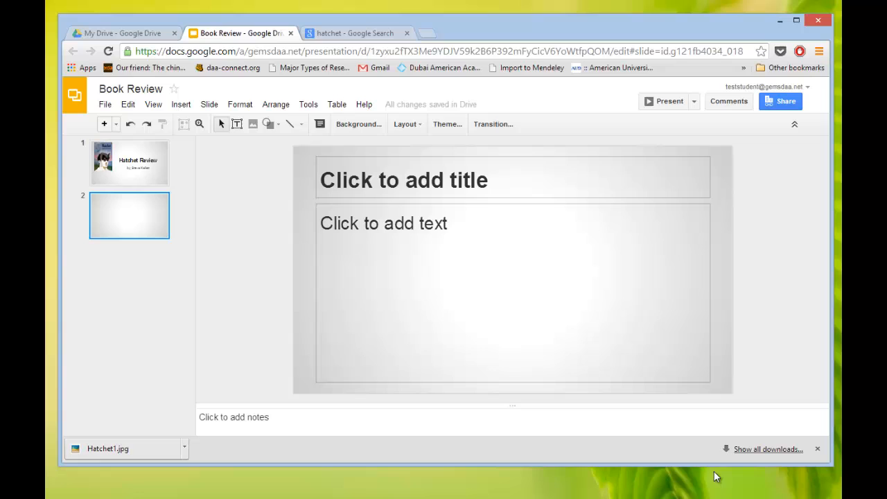
pyautogui.moveTo(552, 304)
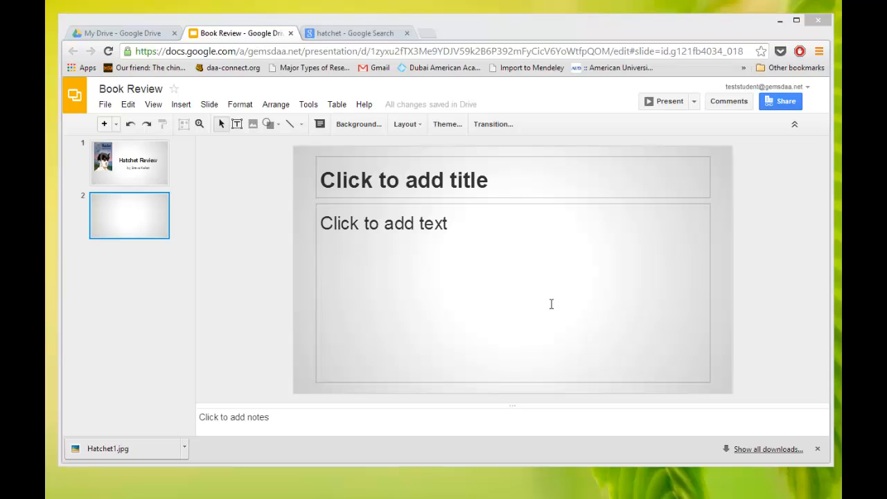
pyautogui.moveTo(244, 222)
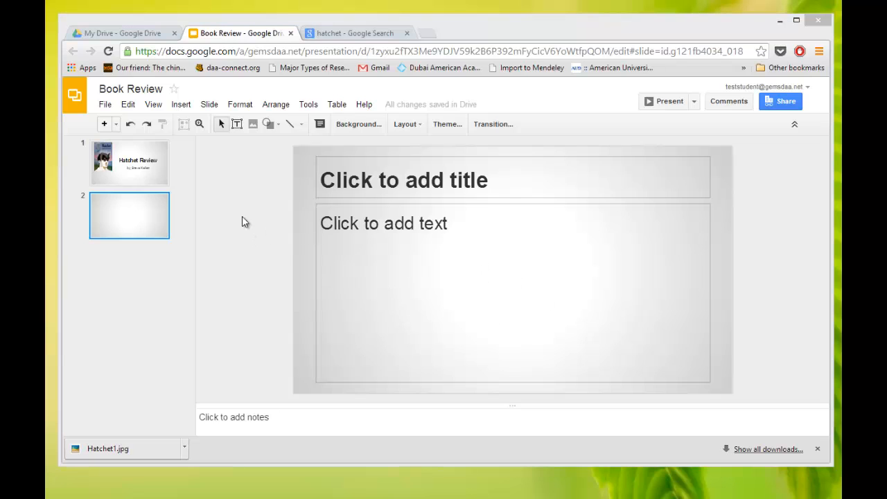
# Return to My Drive showing Book Review as Shared, then go to Google Sites
pyautogui.click(124, 33)
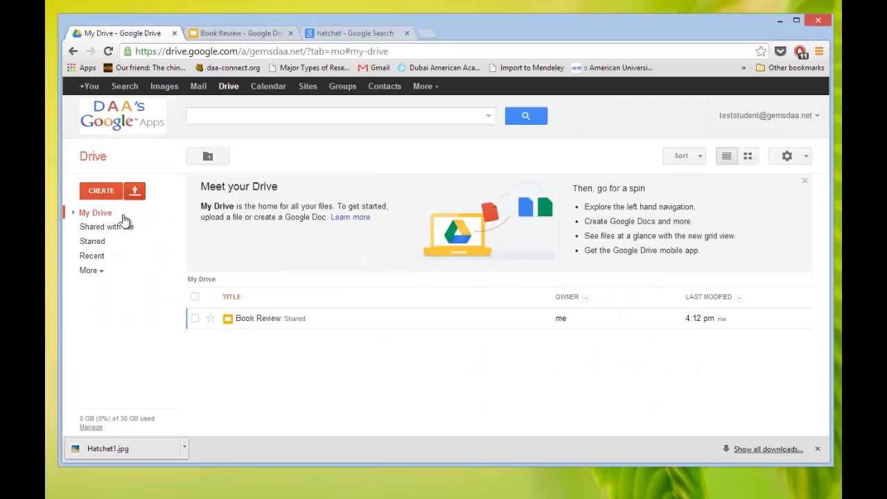
pyautogui.moveTo(243, 178)
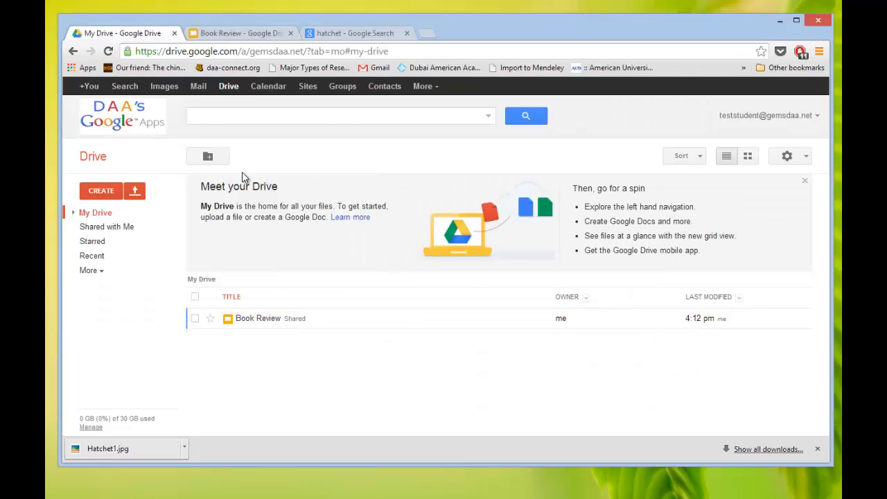
pyautogui.moveTo(308, 86)
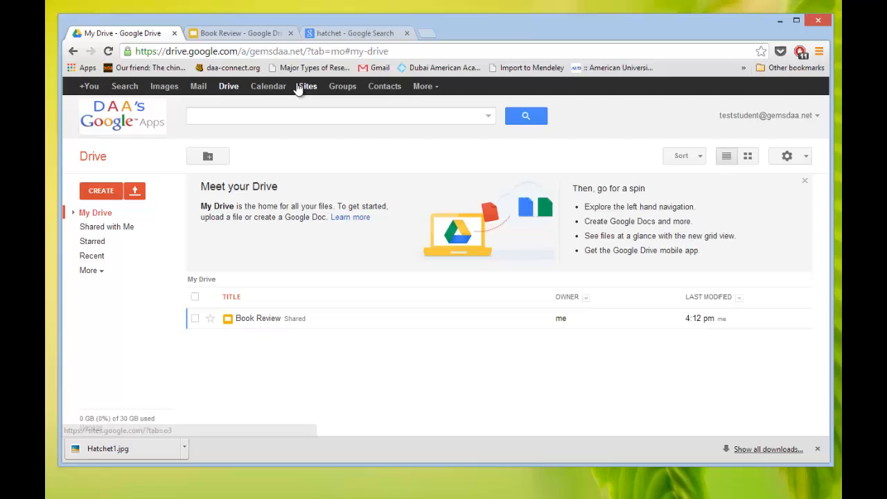
pyautogui.click(308, 86)
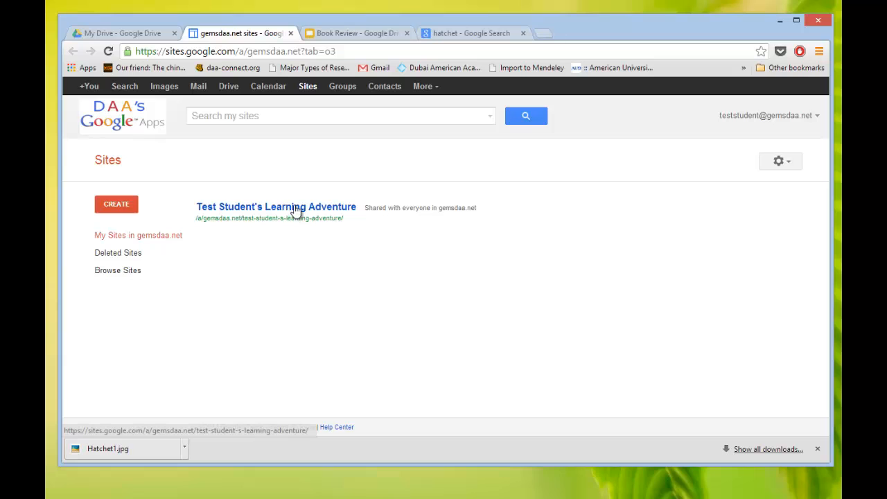
# Open Test Student's Learning Adventure site and start its create-a-page form
pyautogui.click(276, 207)
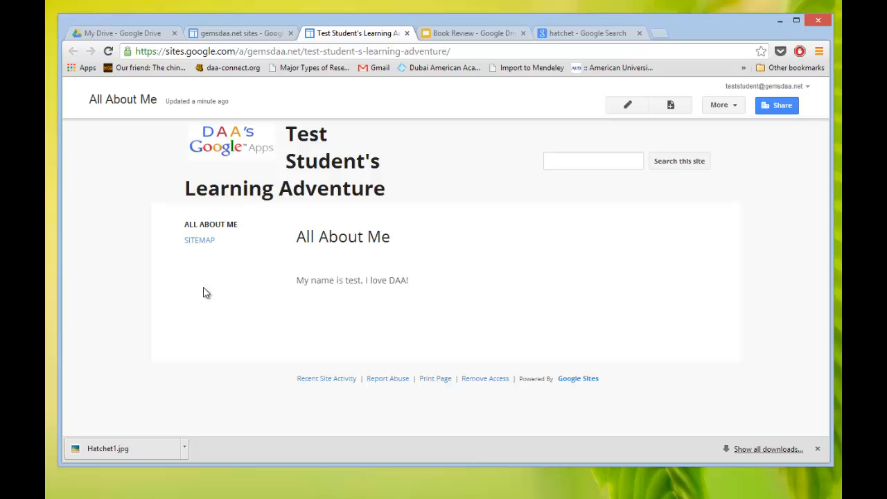
pyautogui.moveTo(252, 255)
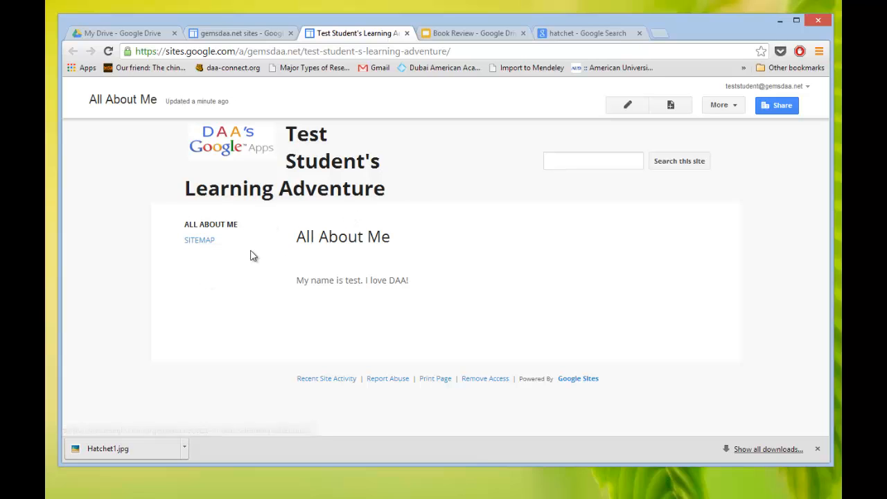
pyautogui.moveTo(189, 275)
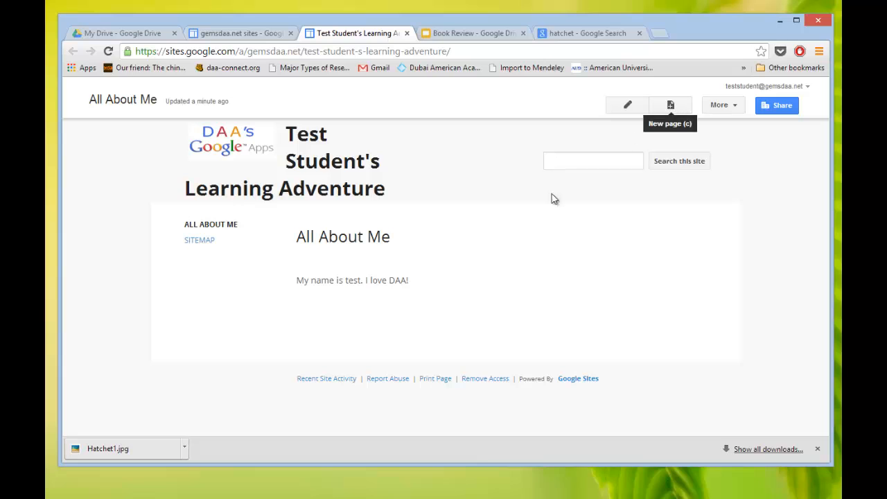
pyautogui.moveTo(252, 237)
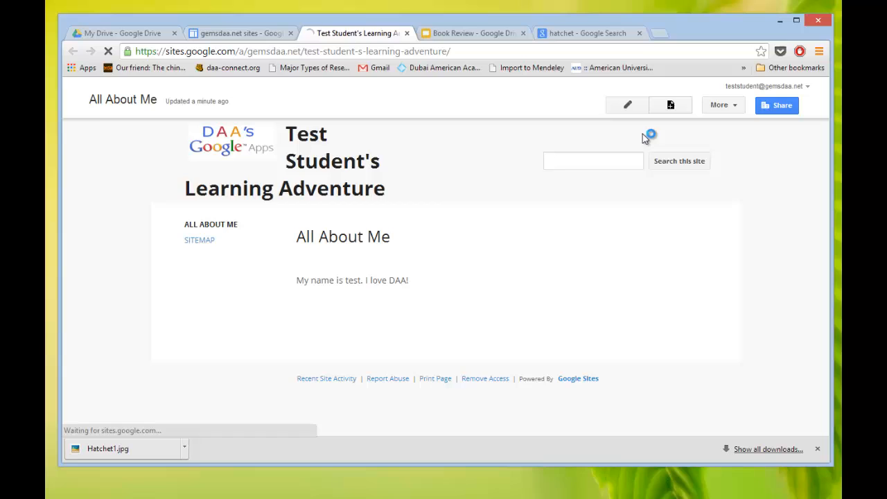
pyautogui.click(670, 106)
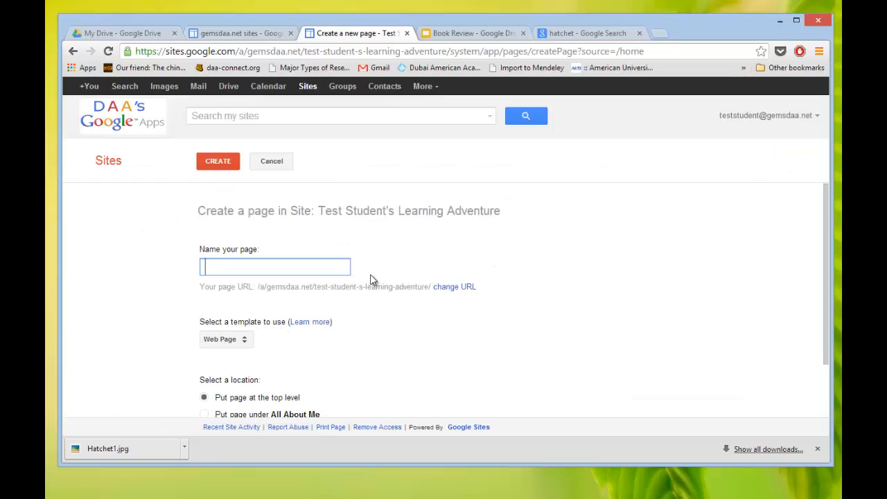
# Create a page named 'Reading' placed under All About Me
pyautogui.write('Reading')
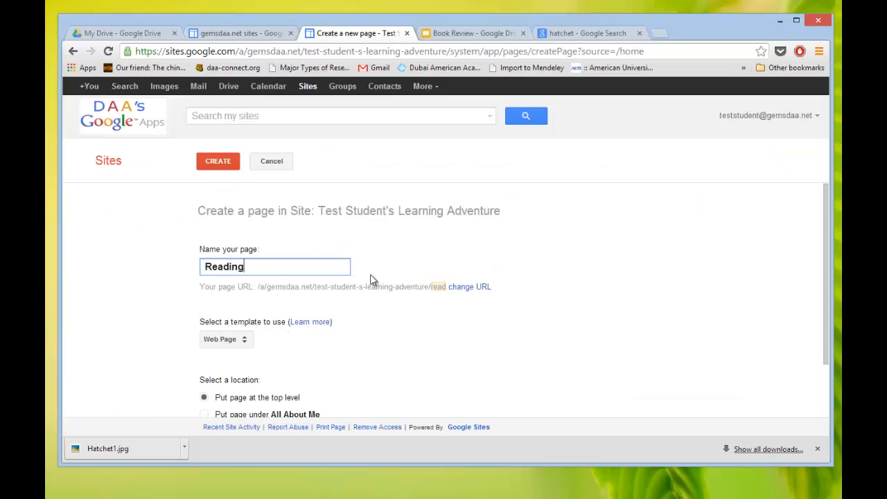
pyautogui.scroll(-3)
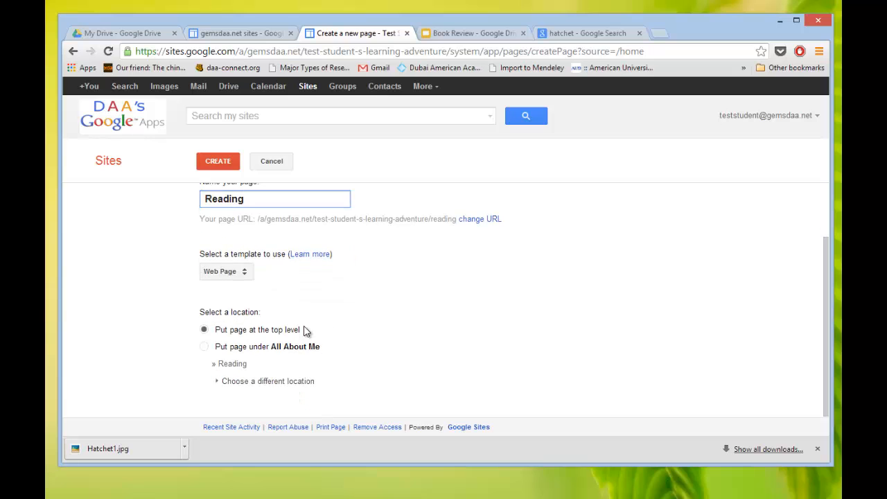
pyautogui.click(204, 346)
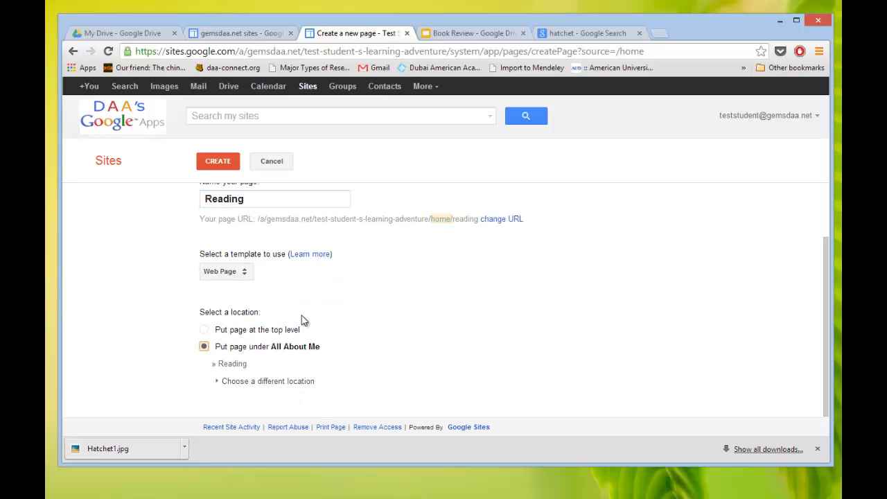
pyautogui.click(218, 161)
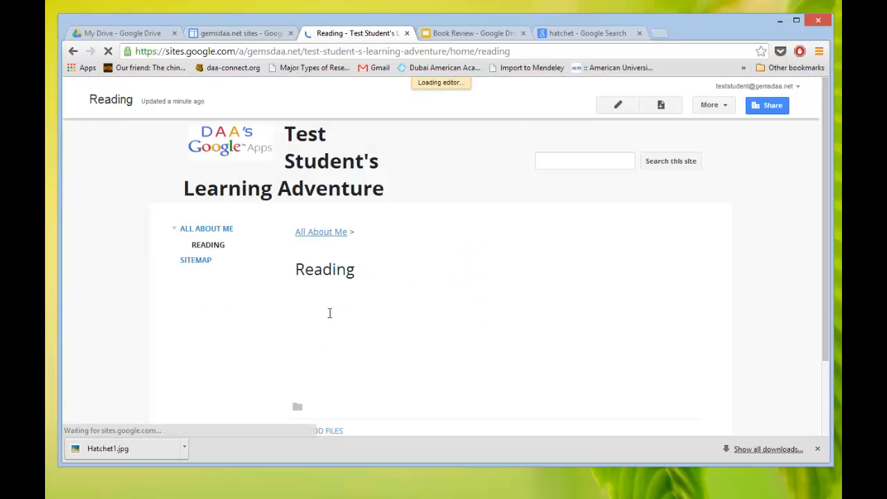
# Edit the Reading page and select the Book Review presentation from Drive to insert
pyautogui.click(617, 105)
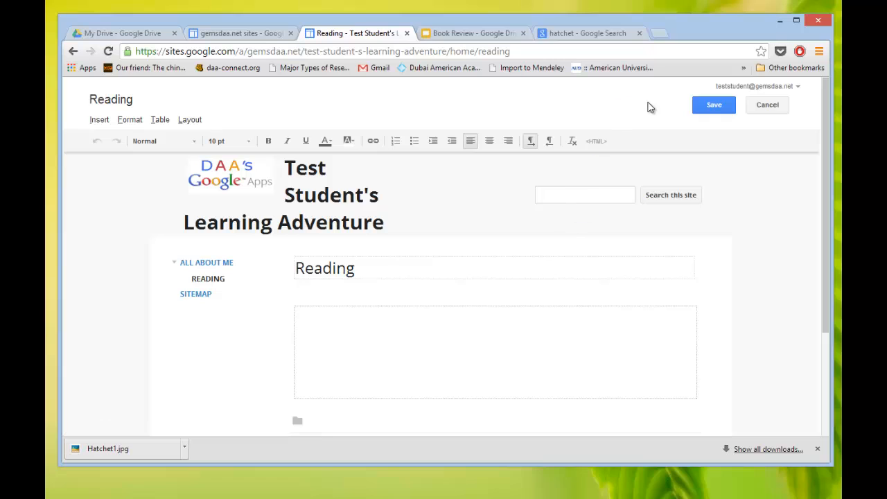
pyautogui.moveTo(649, 131)
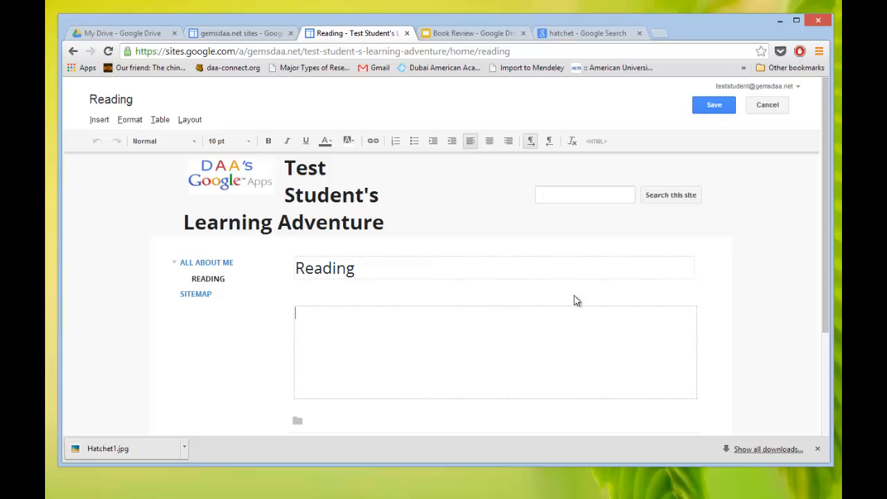
pyautogui.moveTo(288, 241)
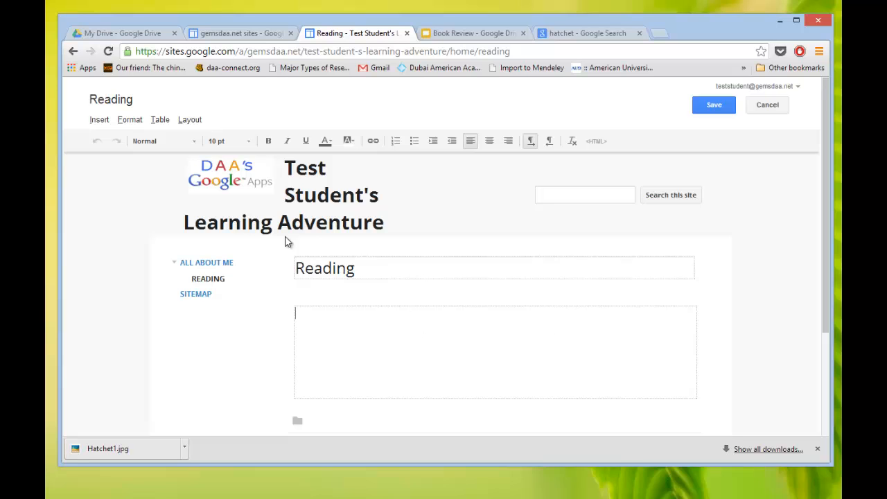
pyautogui.click(100, 119)
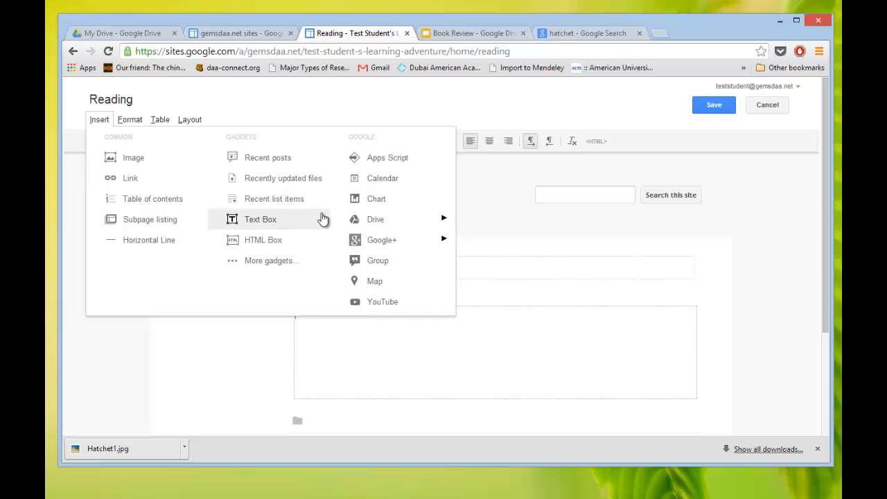
pyautogui.moveTo(376, 219)
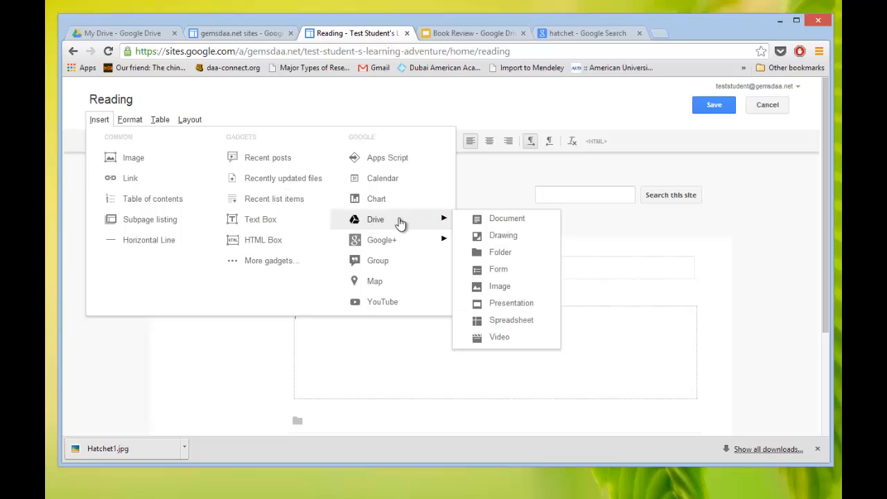
pyautogui.moveTo(510, 302)
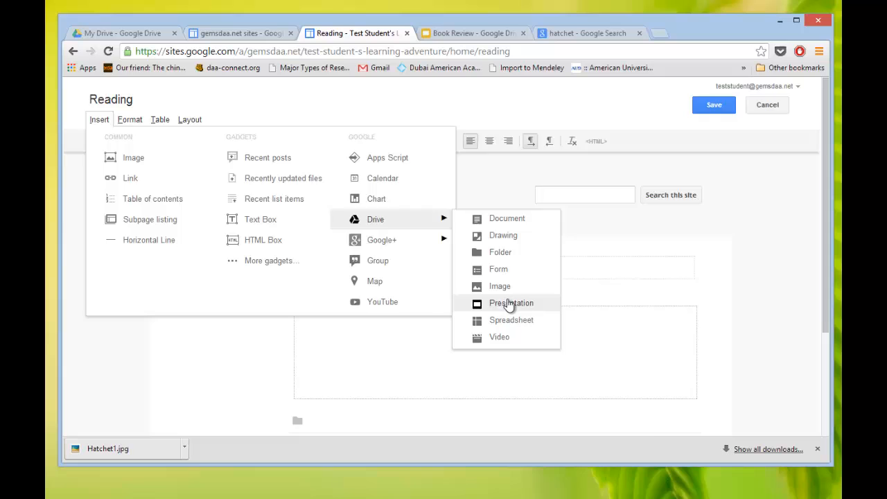
pyautogui.click(510, 303)
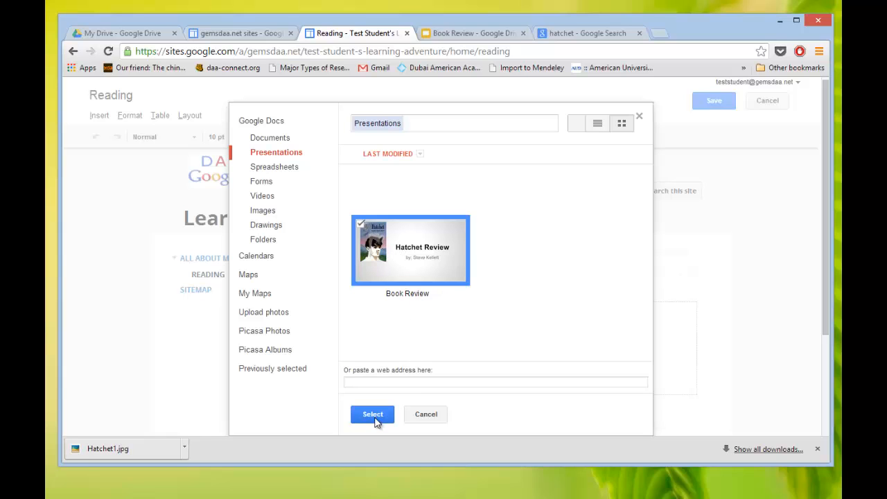
pyautogui.click(371, 413)
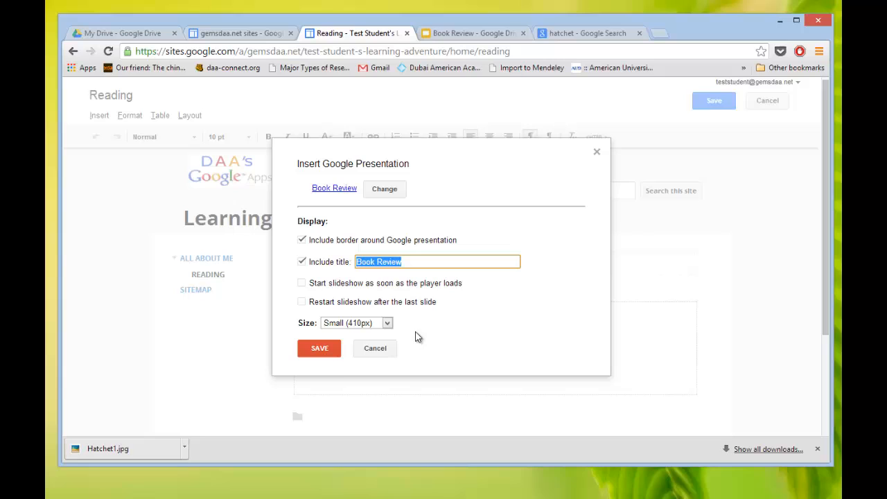
pyautogui.moveTo(322, 340)
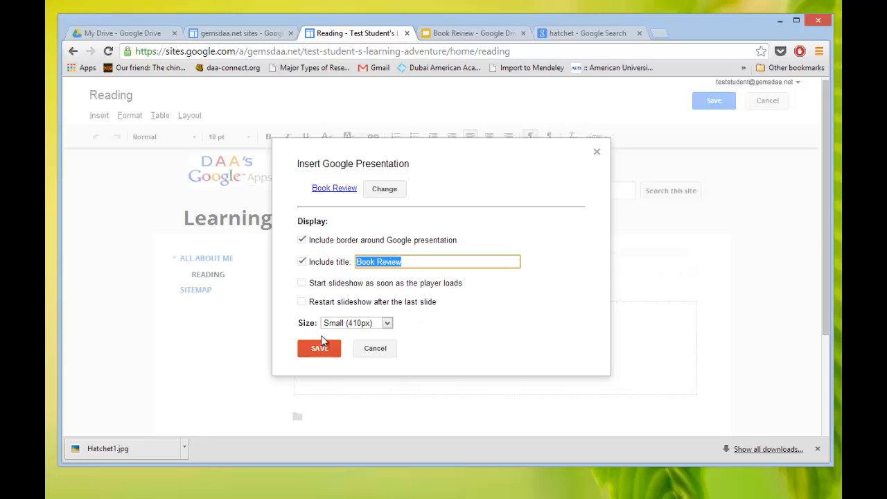
pyautogui.moveTo(307, 302)
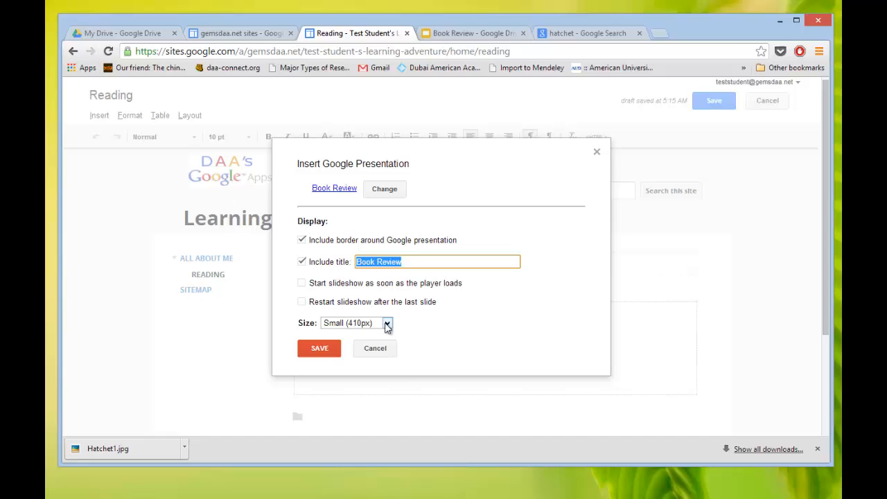
# Insert the Book Review presentation at Medium (555px) size
pyautogui.click(387, 323)
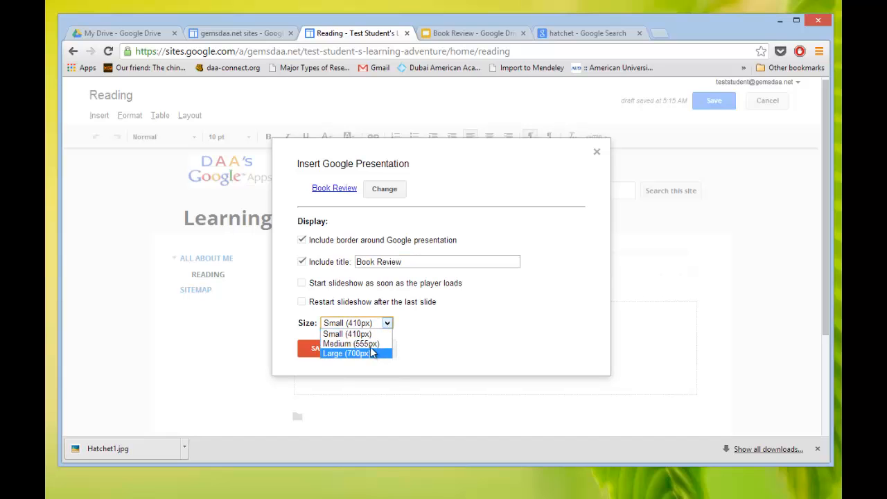
pyautogui.click(351, 344)
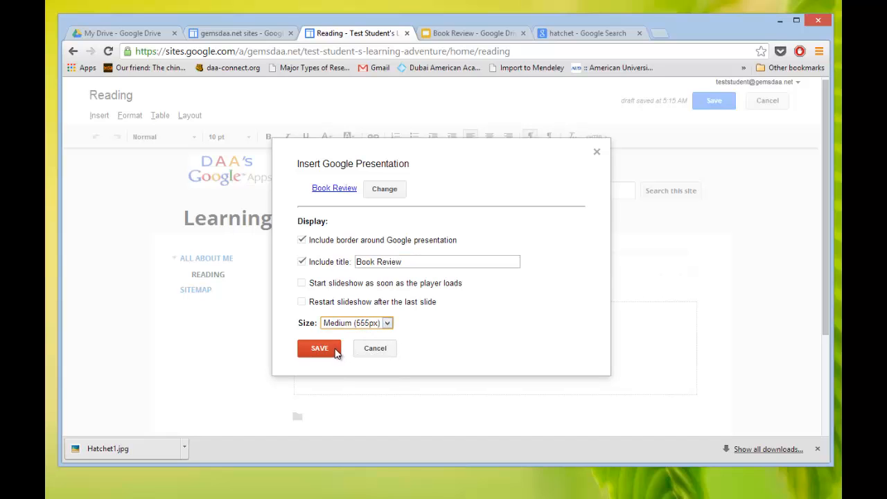
pyautogui.click(318, 348)
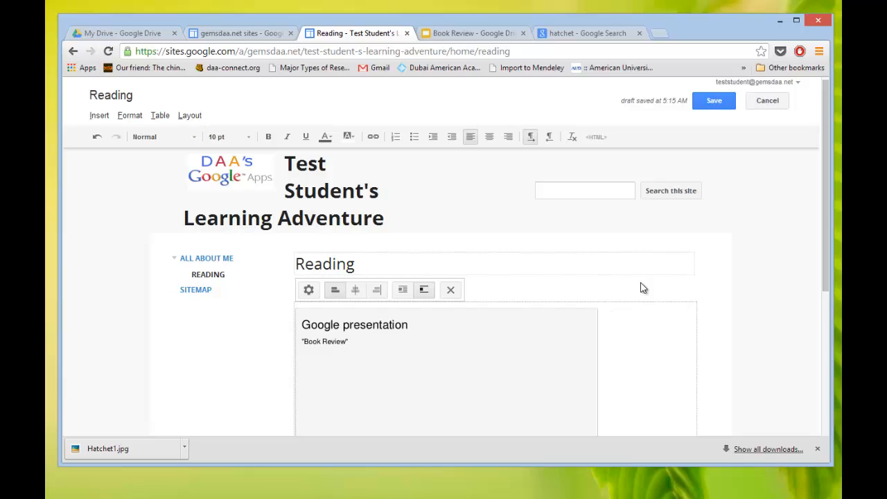
# Save the Reading page with the embedded Hatchet Review slideshow
pyautogui.scroll(-3)
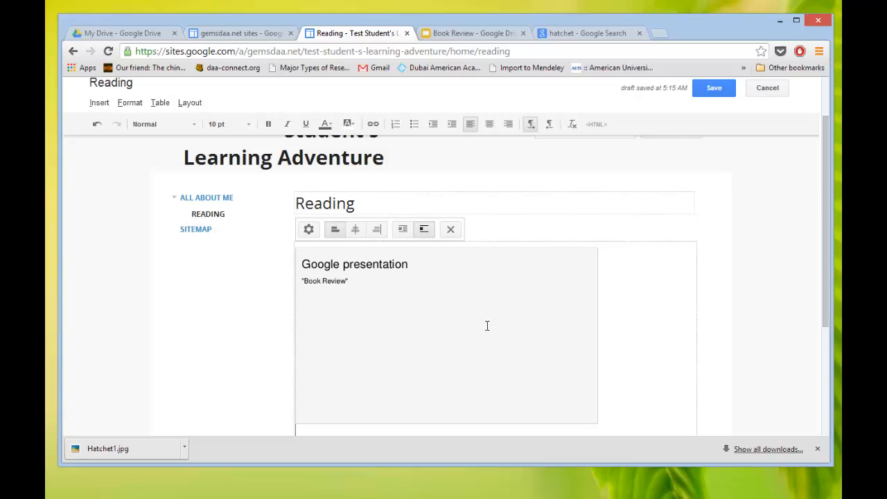
pyautogui.moveTo(713, 87)
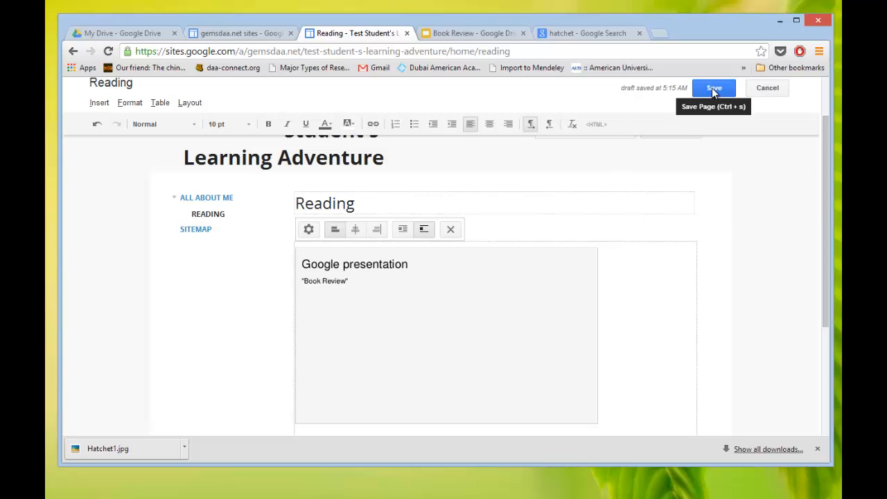
pyautogui.click(712, 87)
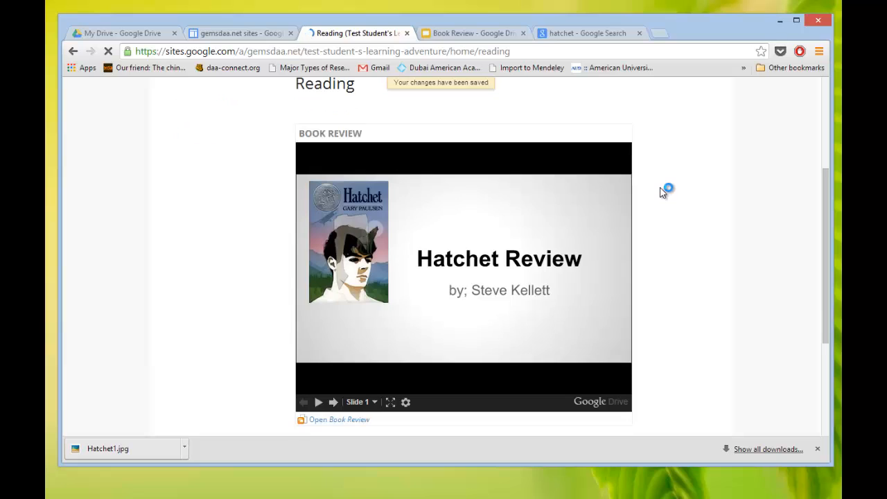
pyautogui.moveTo(333, 402)
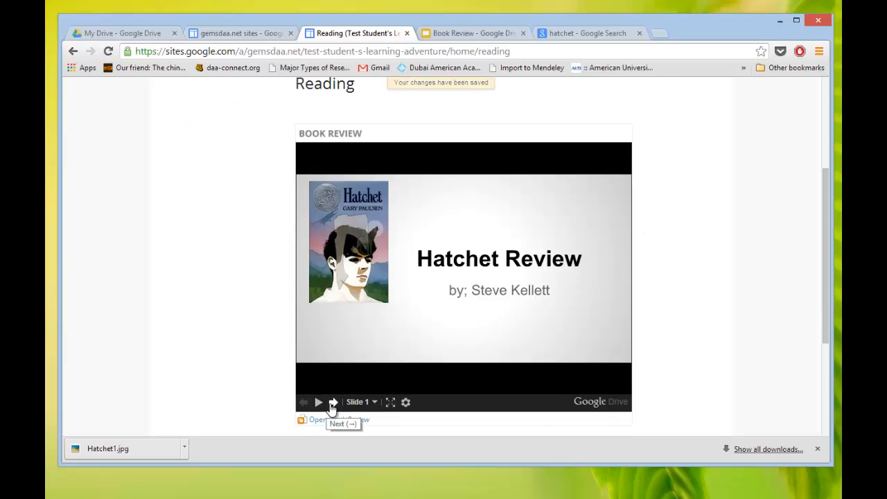
# Advance the embedded slideshow to its blank second slide and scroll back up
pyautogui.click(332, 402)
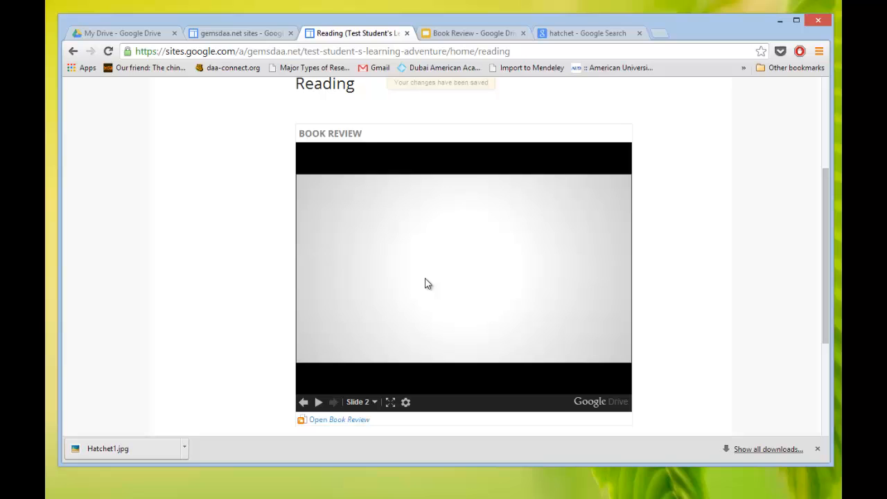
pyautogui.moveTo(671, 158)
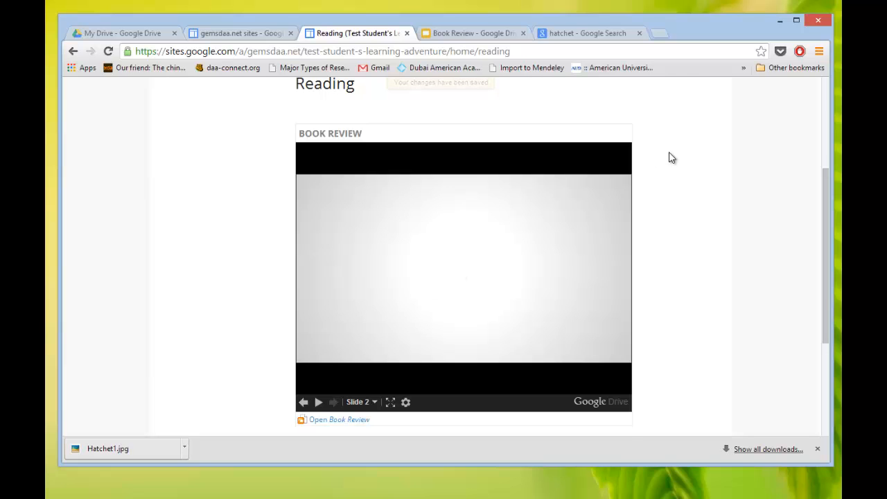
pyautogui.scroll(3)
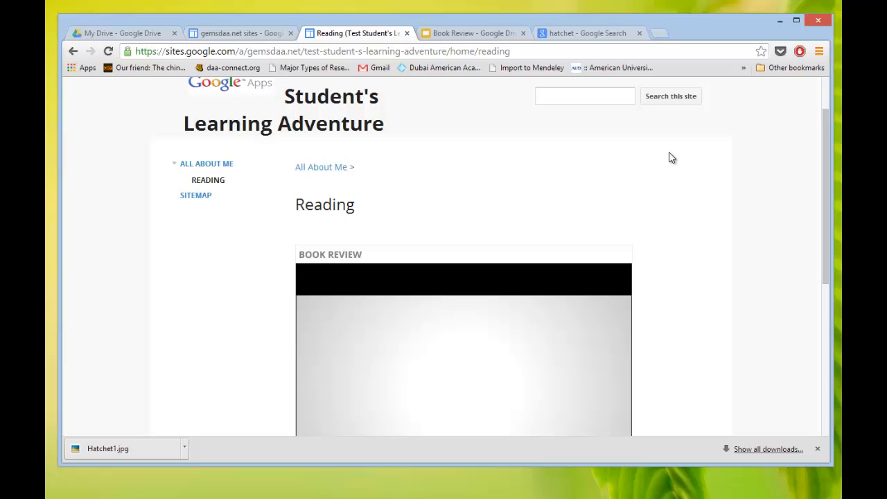
pyautogui.moveTo(709, 269)
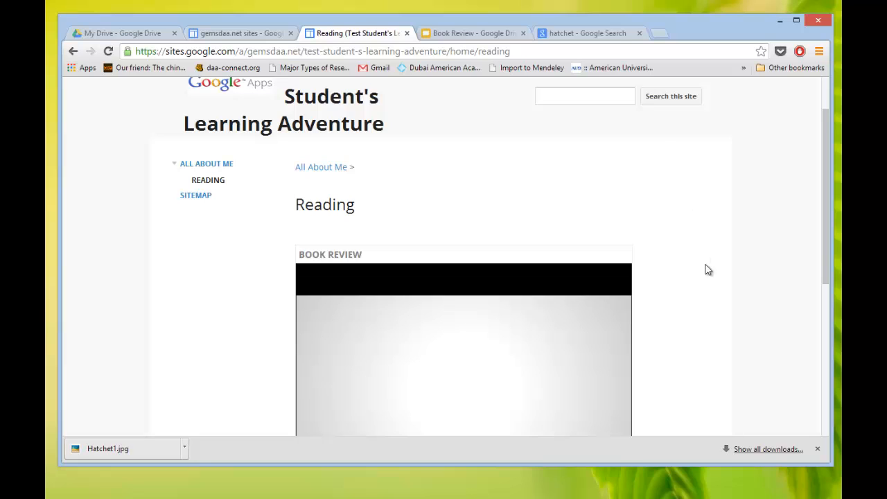
pyautogui.moveTo(676, 319)
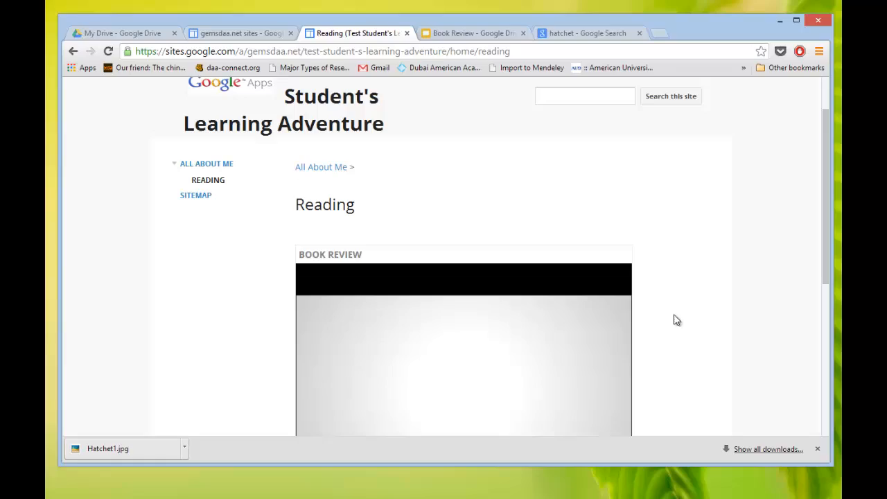